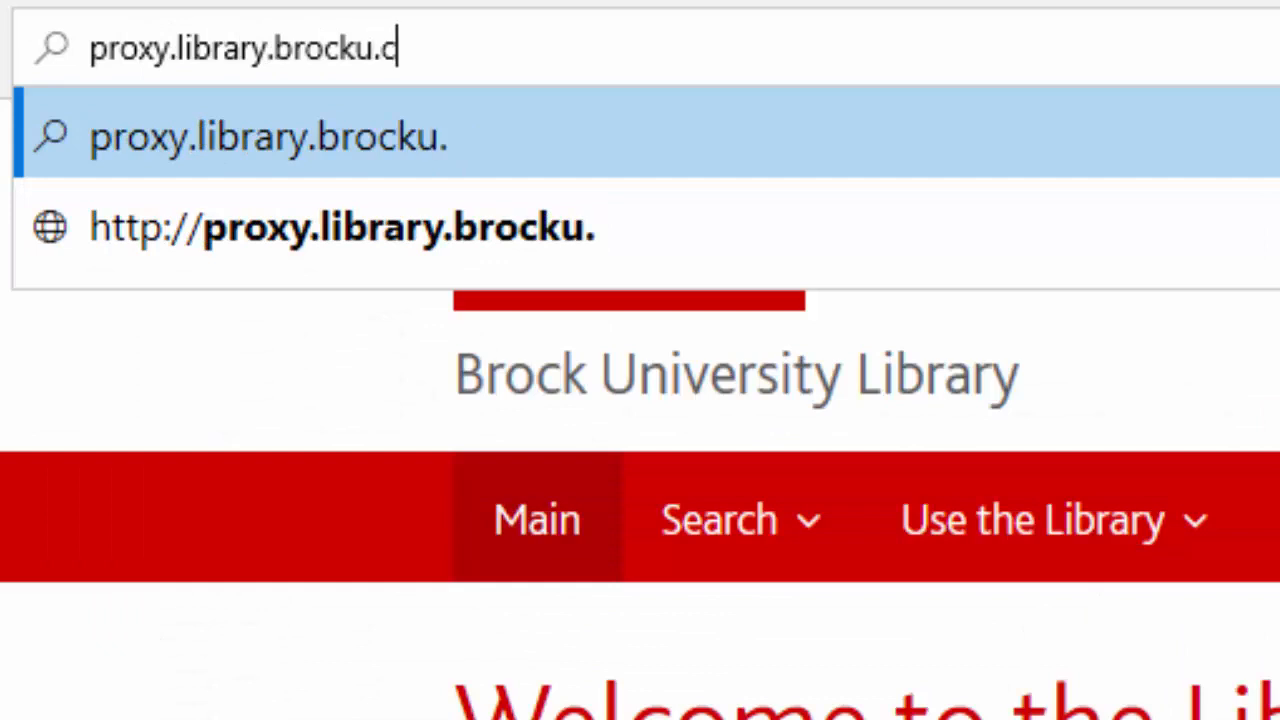
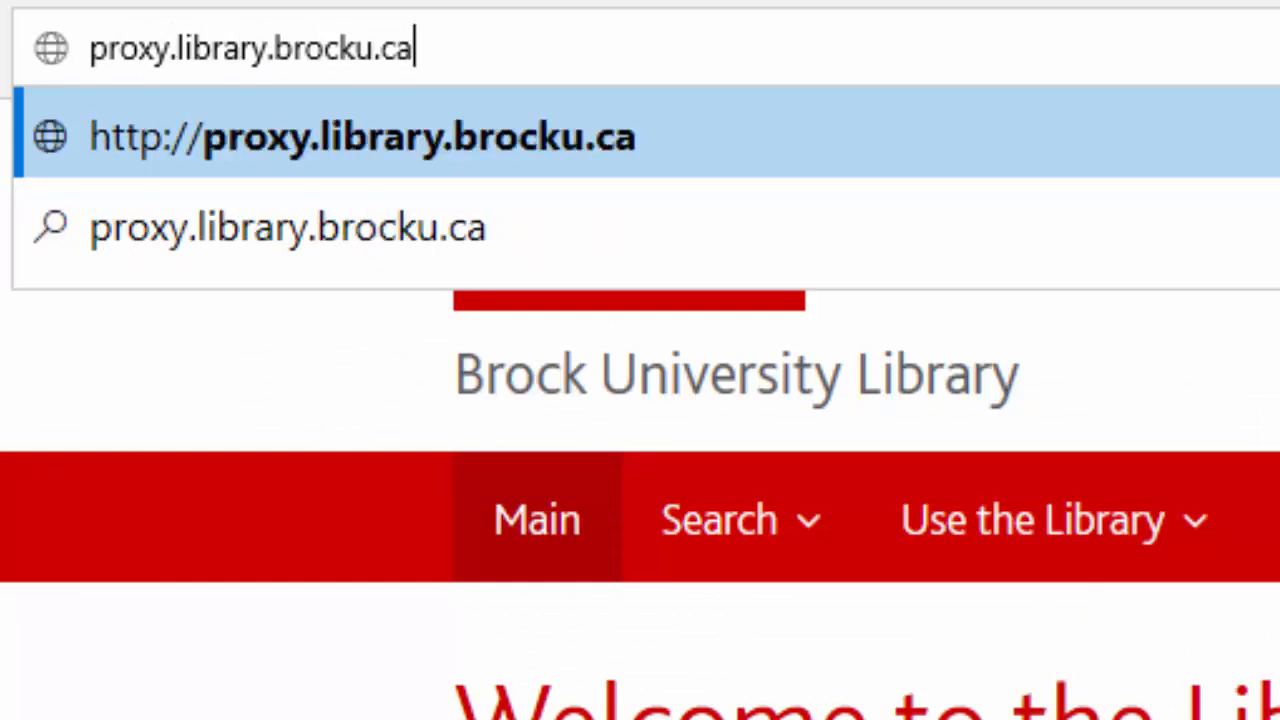
- Go to proxy.library.brocku.ca and log in to off-campus access with the portal credentials
{"action": "key", "text": "Enter"}
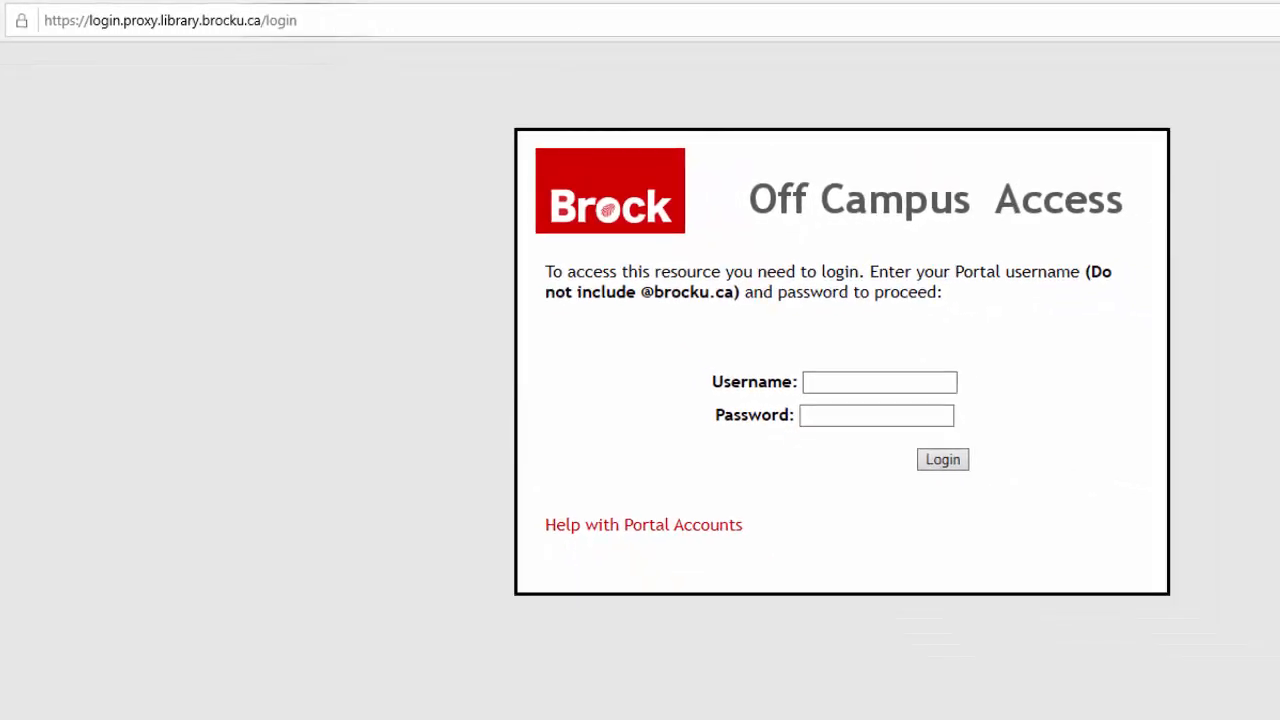
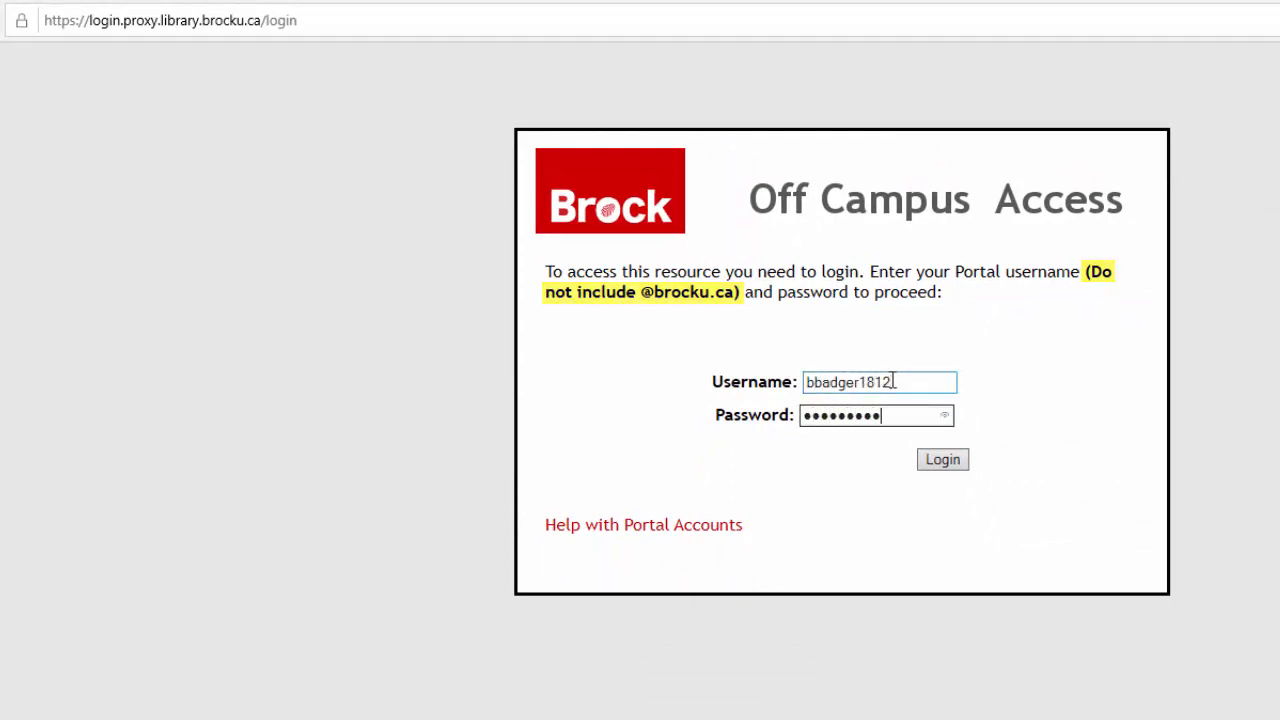
{"action": "left_click", "coordinate": [940, 458]}
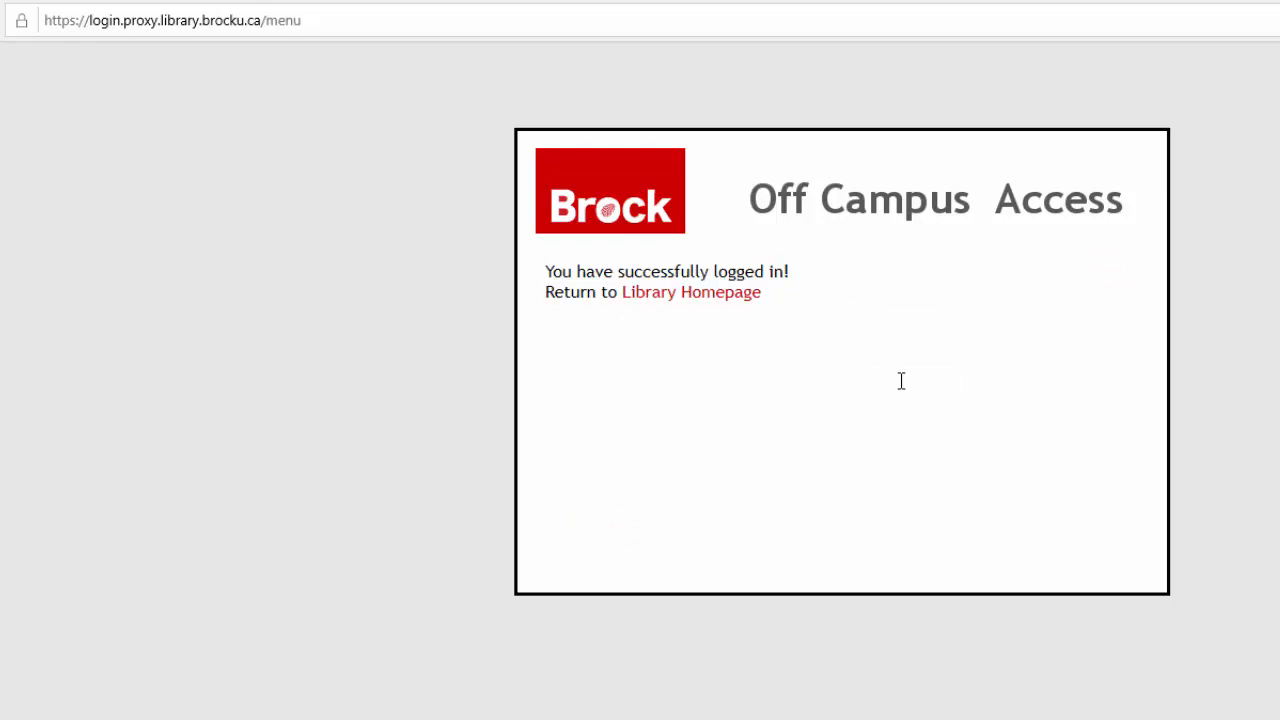
{"action": "mouse_move", "coordinate": [886, 382]}
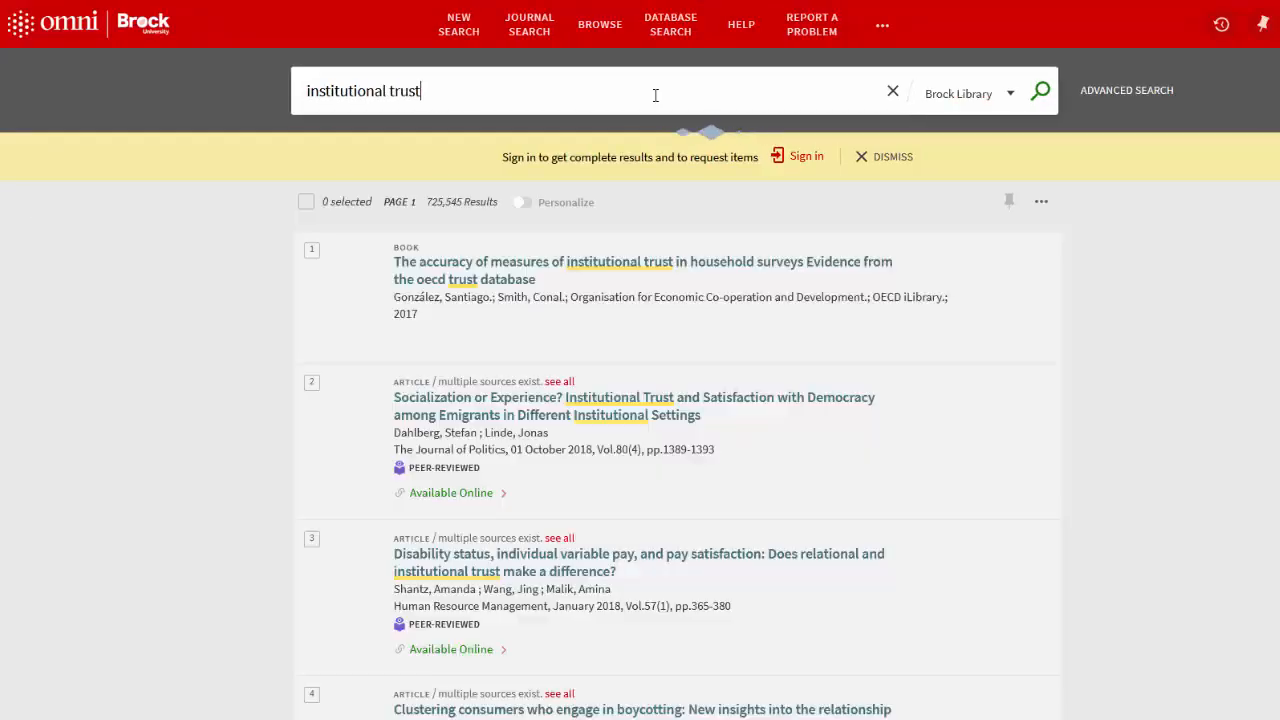
- Return from the institutional trust results to the Omni home search page
{"action": "left_click", "coordinate": [534, 260]}
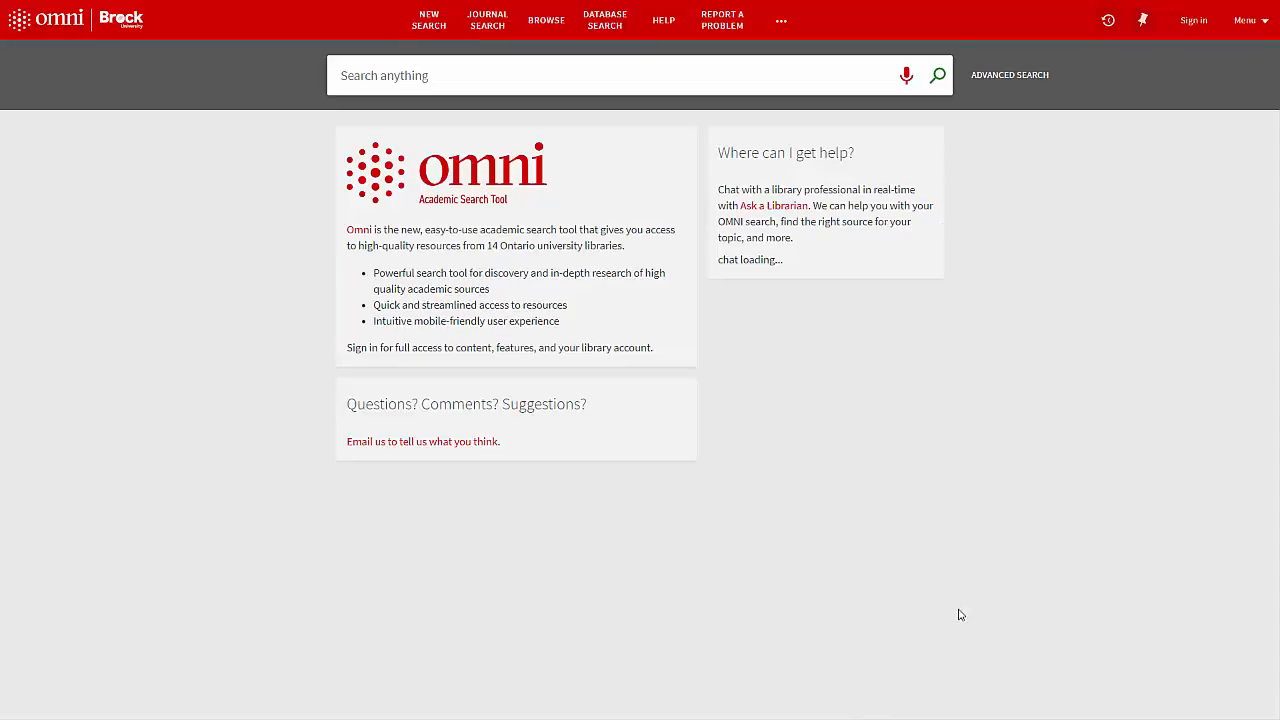
- Sign in to Omni with the Campus ID using the Brock email and password
{"action": "left_click", "coordinate": [1192, 20]}
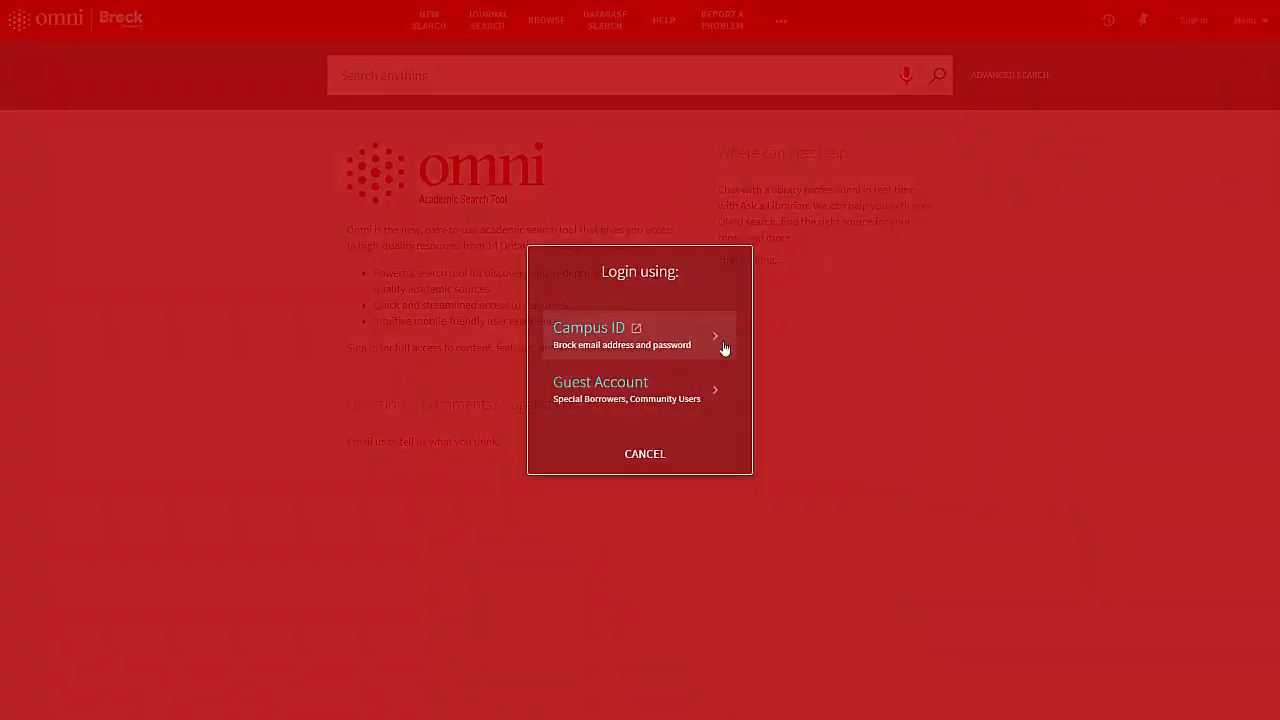
{"action": "left_click", "coordinate": [588, 336]}
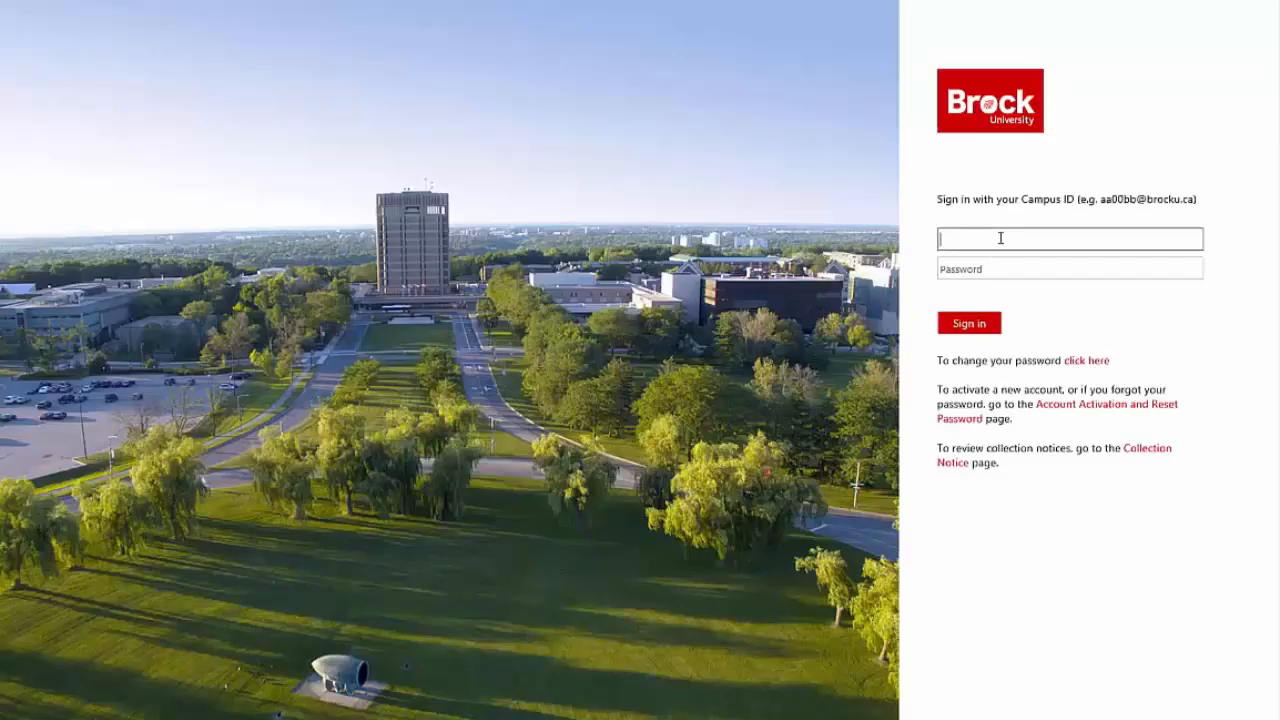
{"action": "type", "text": "******@brocku"}
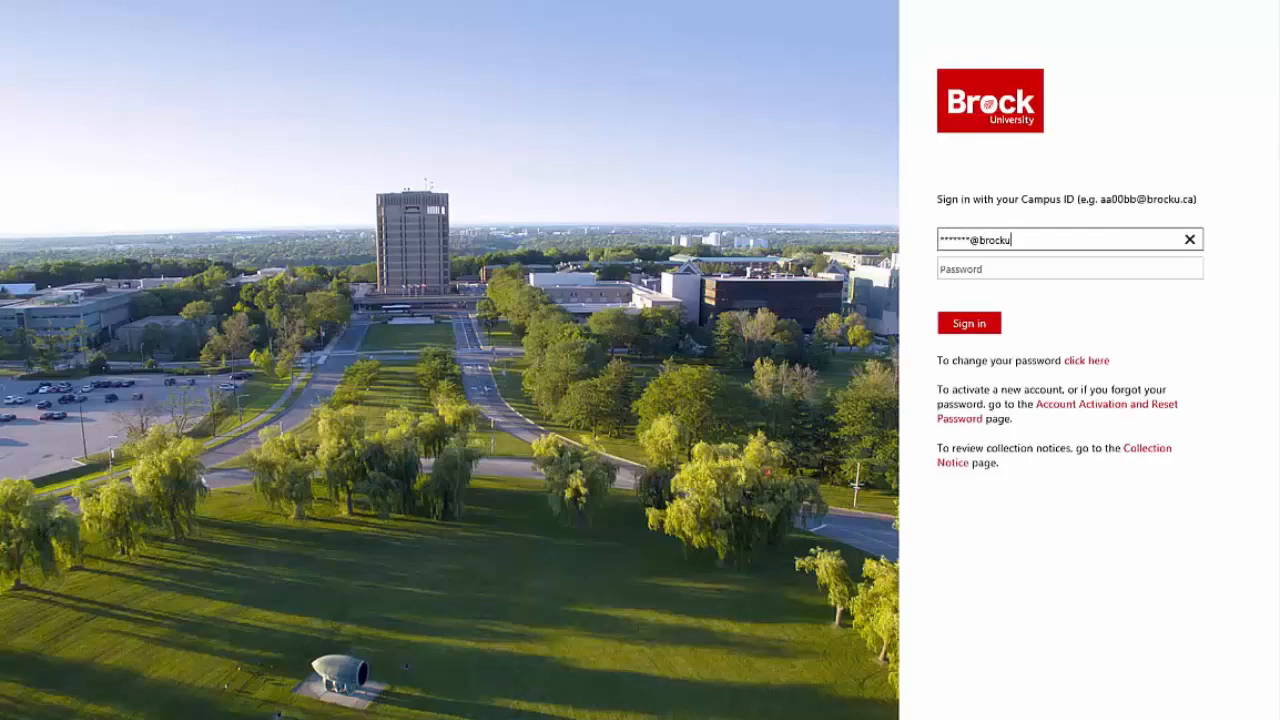
{"action": "type", "text": "••••••••"}
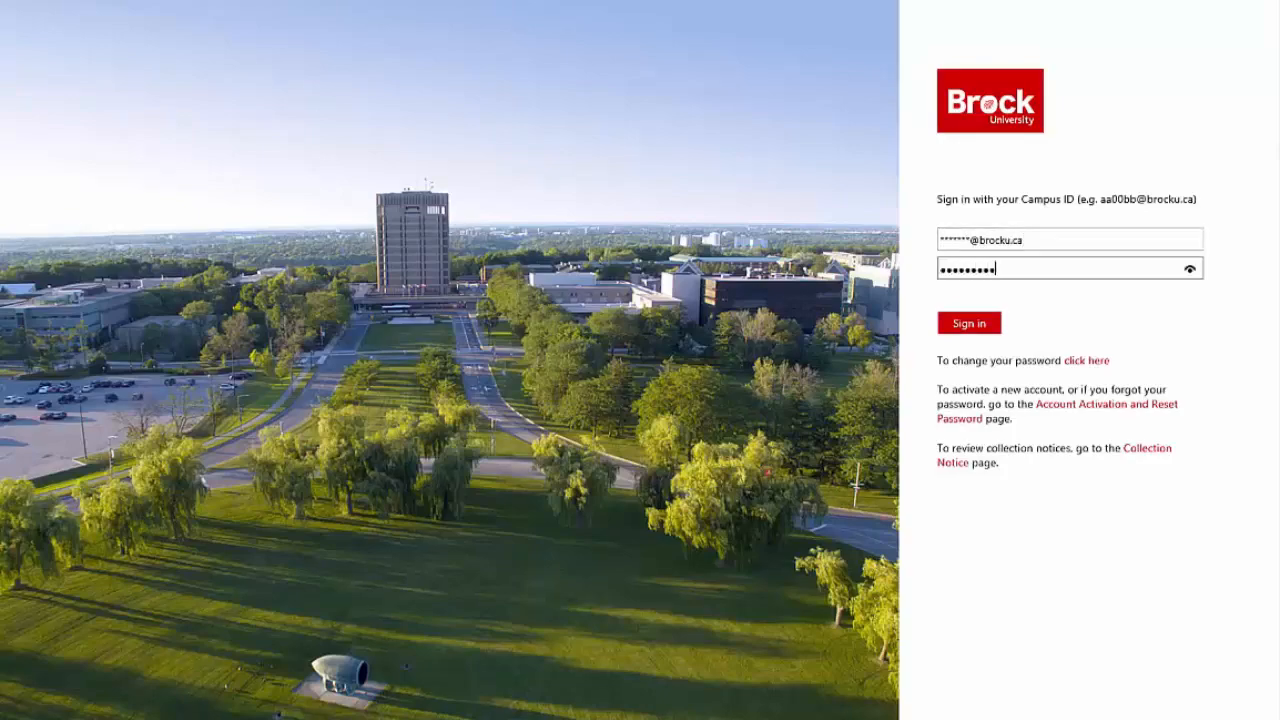
{"action": "left_click", "coordinate": [968, 322]}
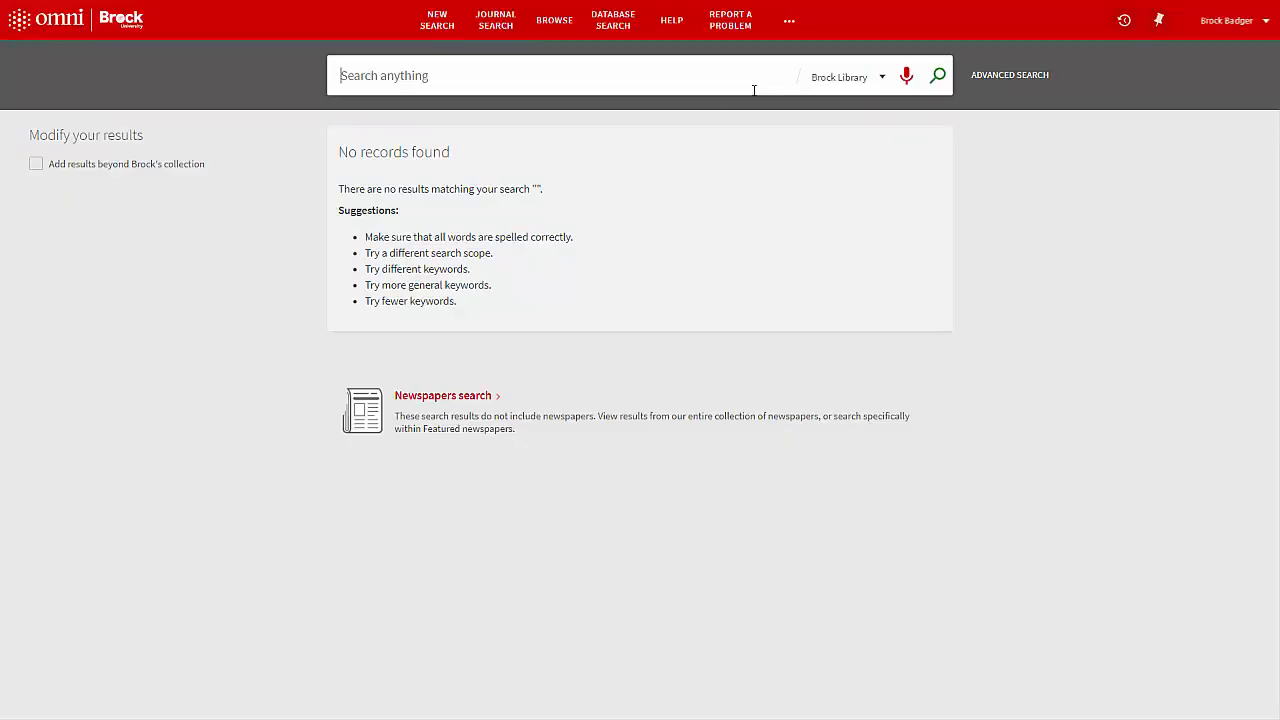
- Search Omni for "wine grapes" from the search suggestion
{"action": "type", "text": "wine grap"}
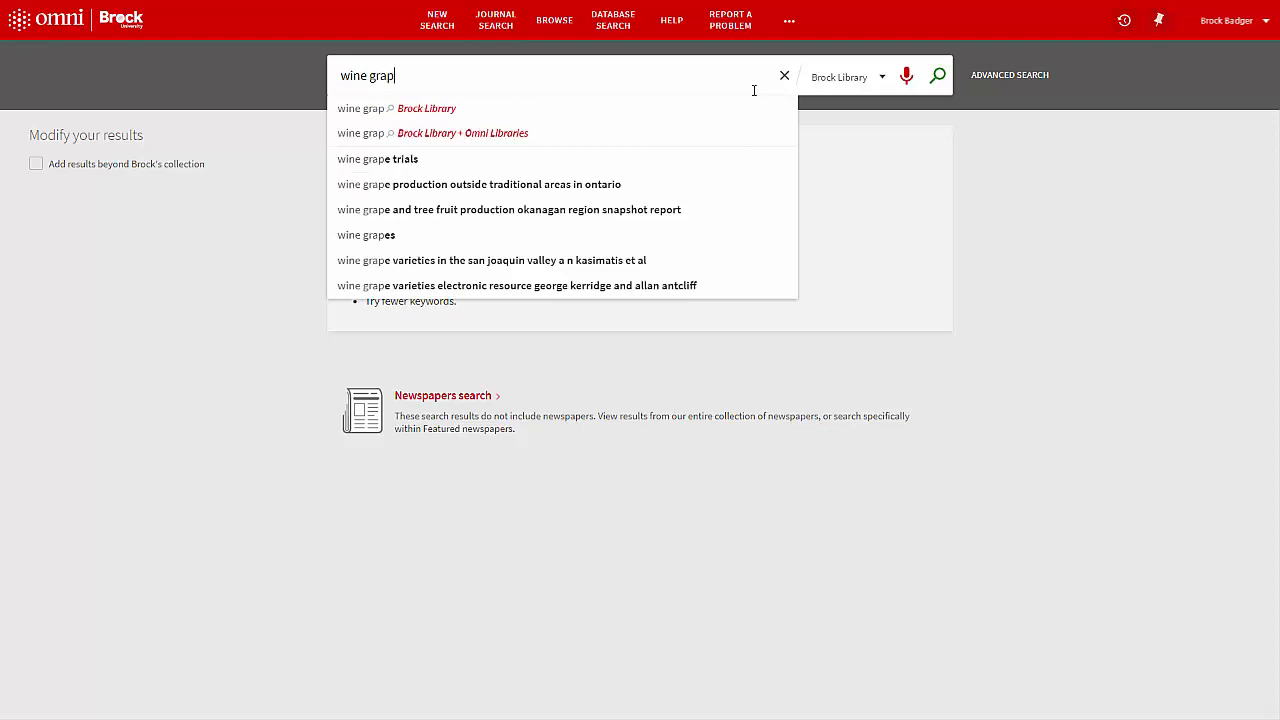
{"action": "left_click", "coordinate": [366, 234]}
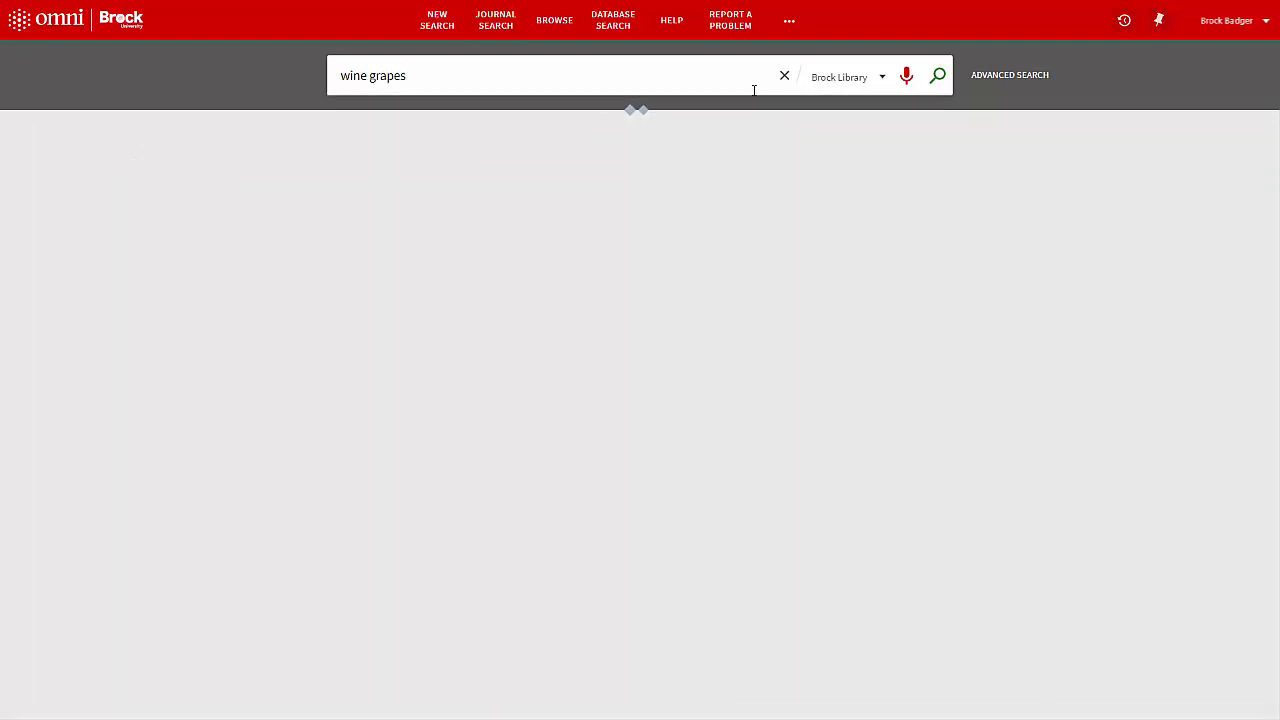
{"action": "left_click", "coordinate": [936, 76]}
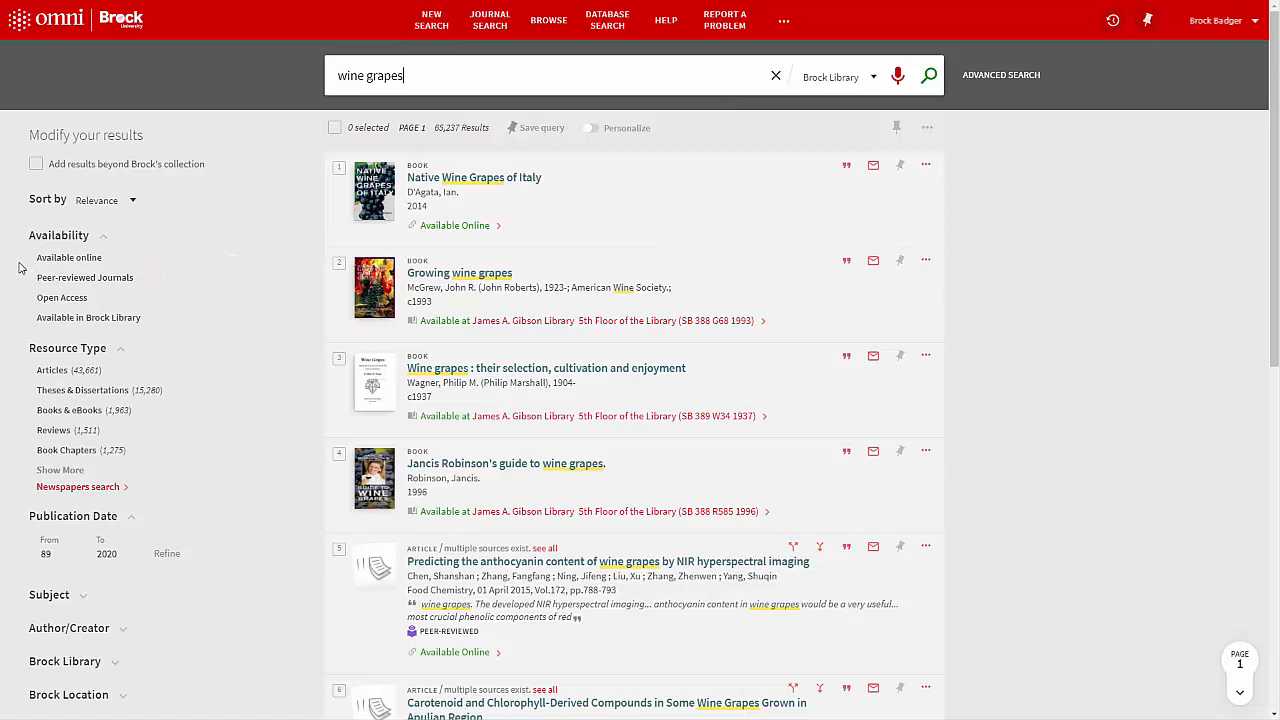
- Filter the wine grapes results to items Available online
{"action": "left_click", "coordinate": [32, 256]}
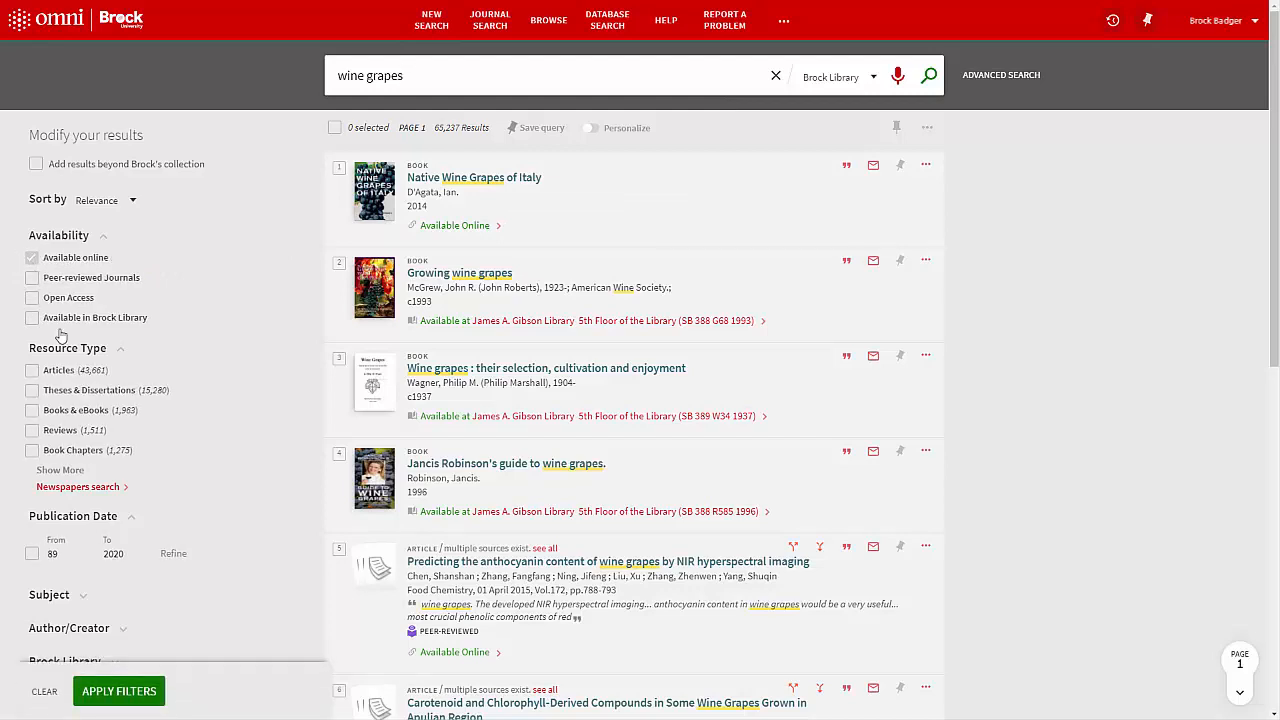
{"action": "left_click", "coordinate": [118, 692]}
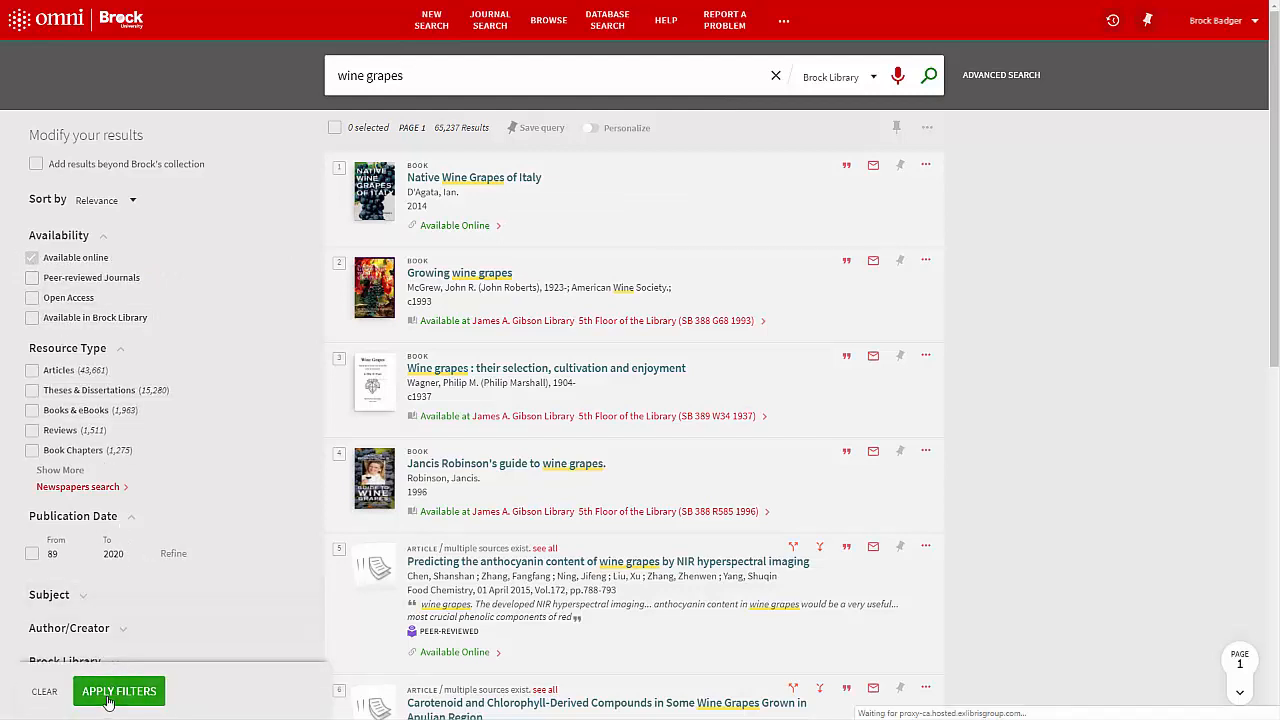
{"action": "left_click", "coordinate": [118, 692]}
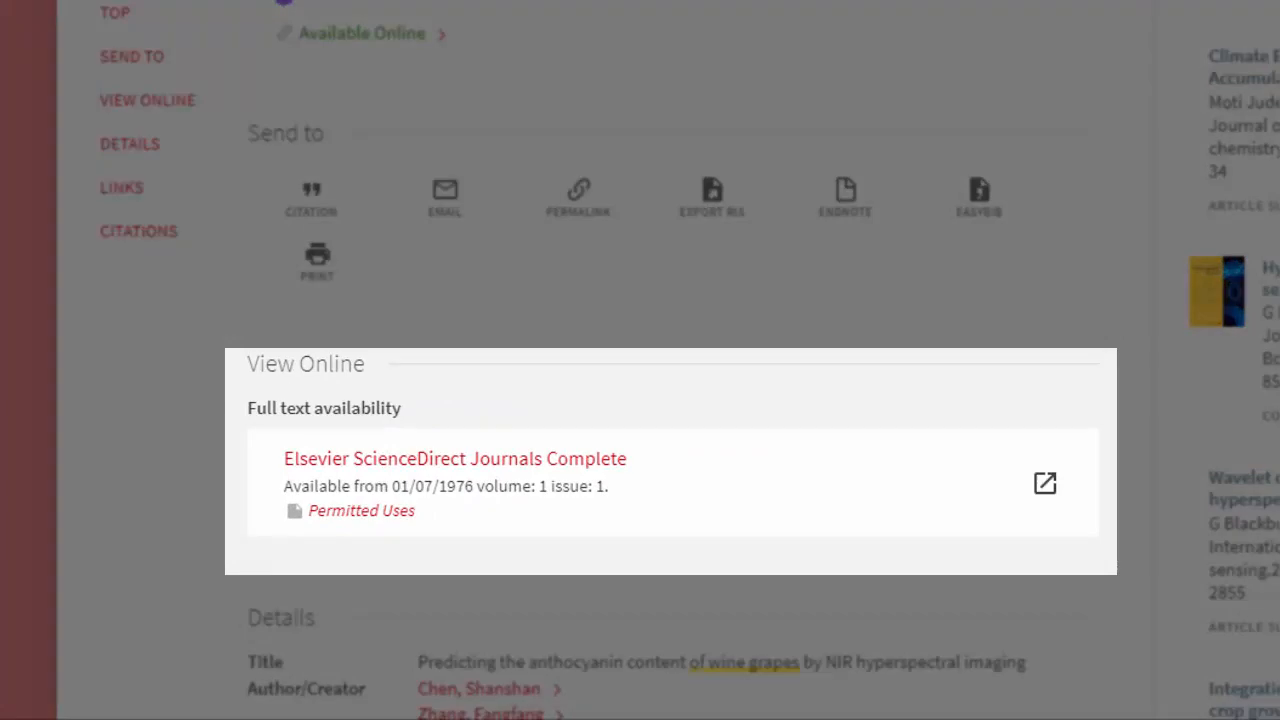
{"action": "mouse_move", "coordinate": [752, 478]}
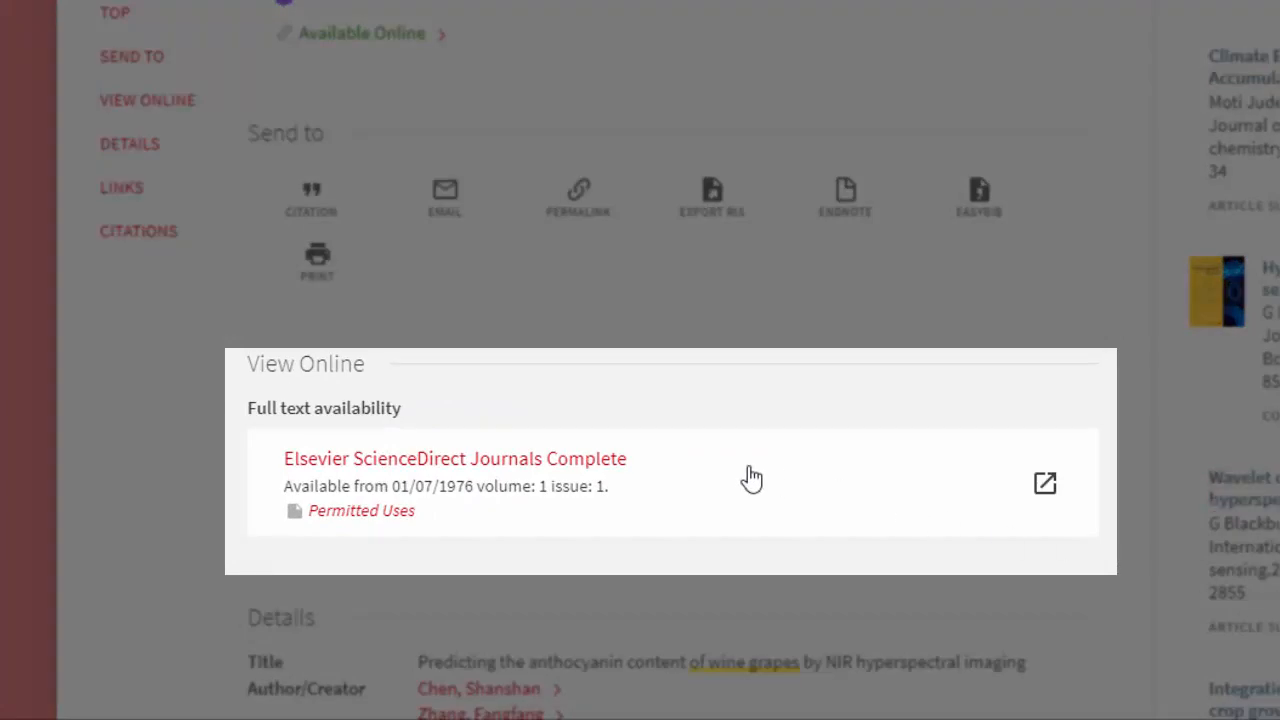
- Open the article's full text via the Elsevier ScienceDirect Journals Complete link
{"action": "left_click", "coordinate": [456, 458]}
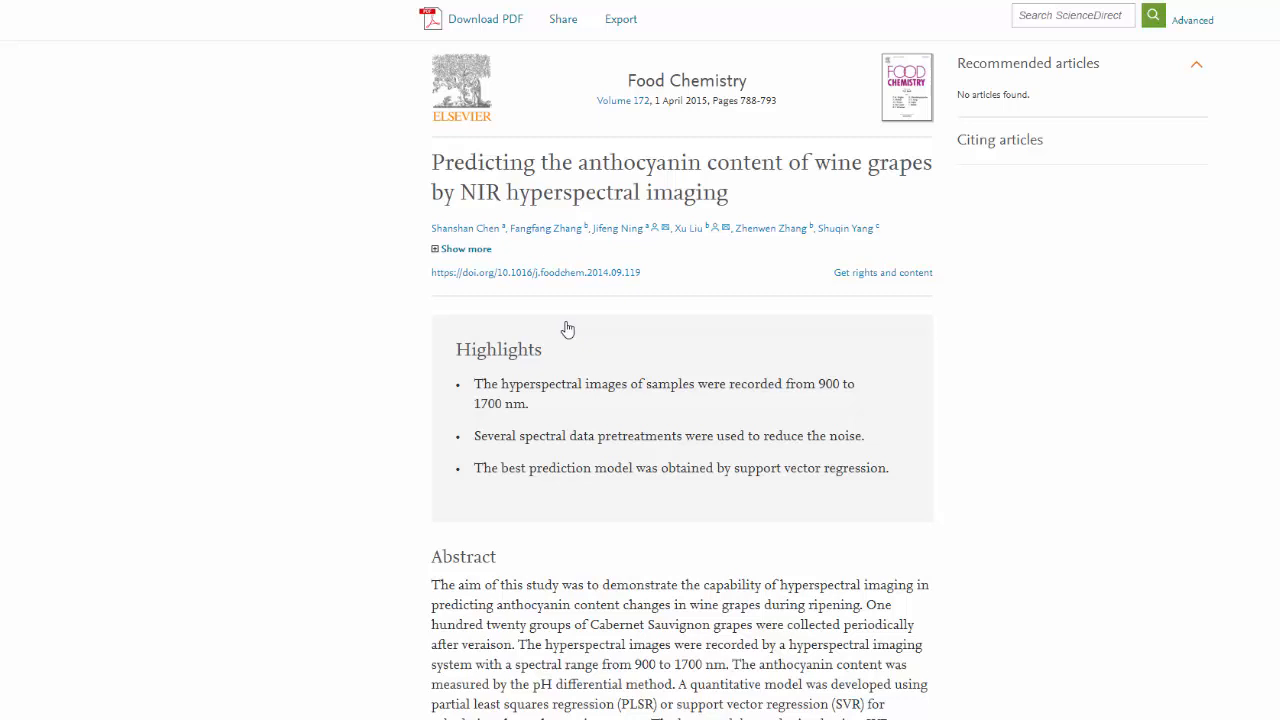
{"action": "mouse_move", "coordinate": [1218, 104]}
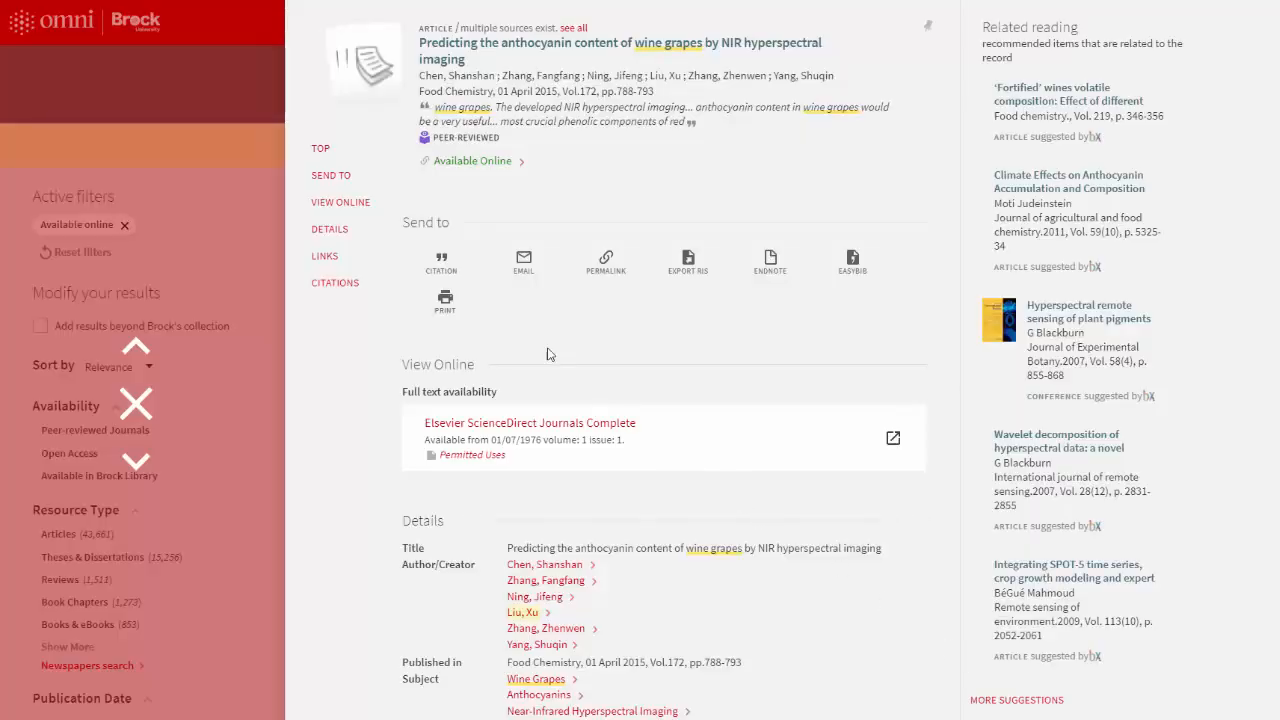
- View the article's APA, Chicago and MLA 8th citations and copy the MLA one to the clipboard
{"action": "left_click", "coordinate": [440, 262]}
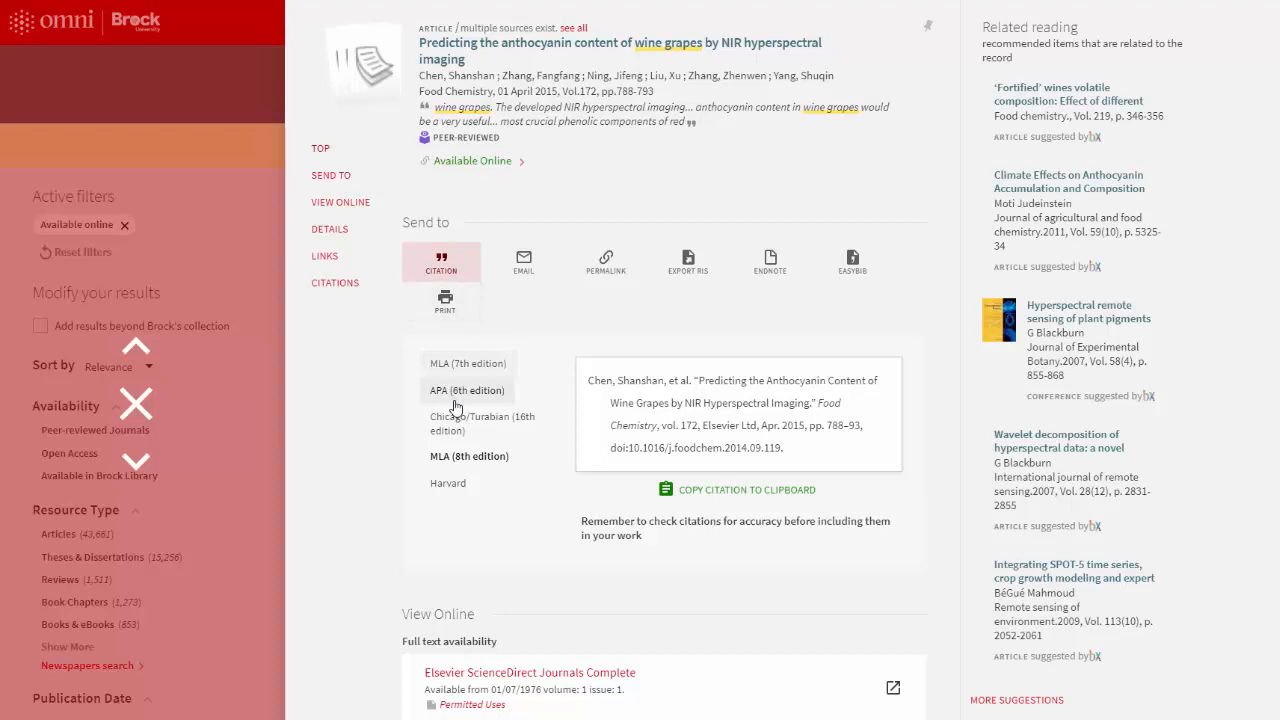
{"action": "left_click", "coordinate": [466, 390]}
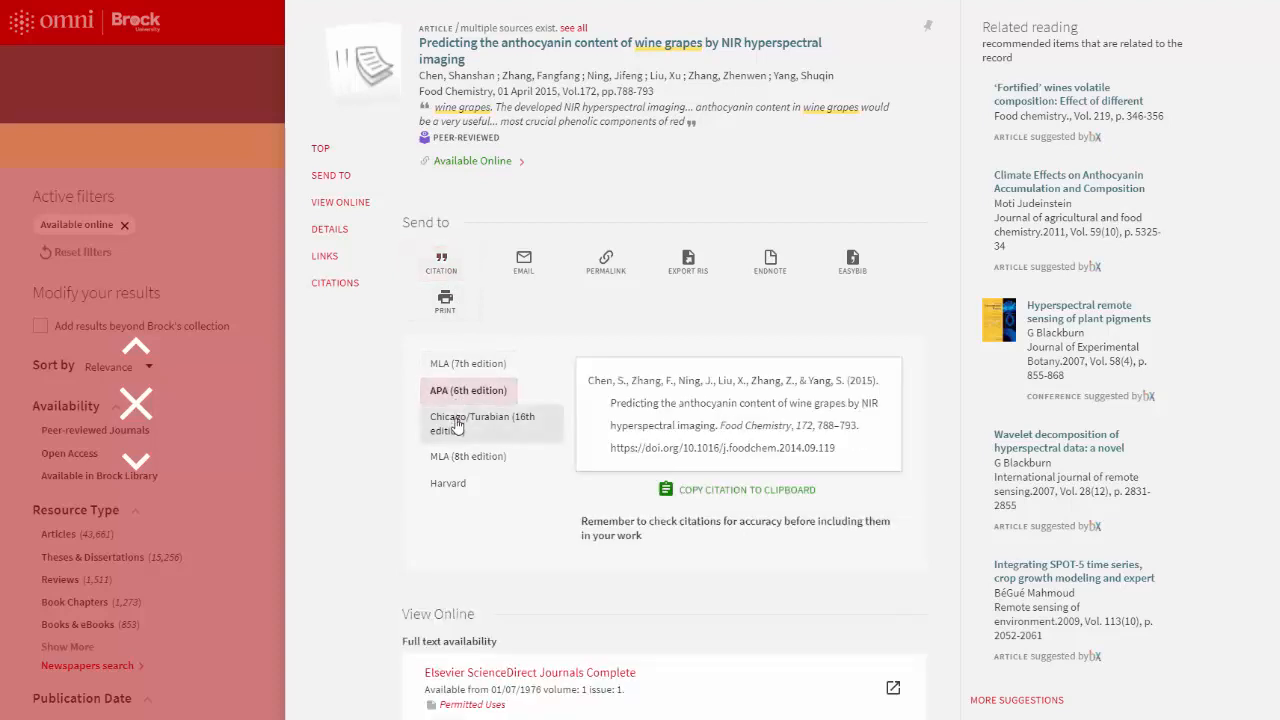
{"action": "left_click", "coordinate": [484, 424]}
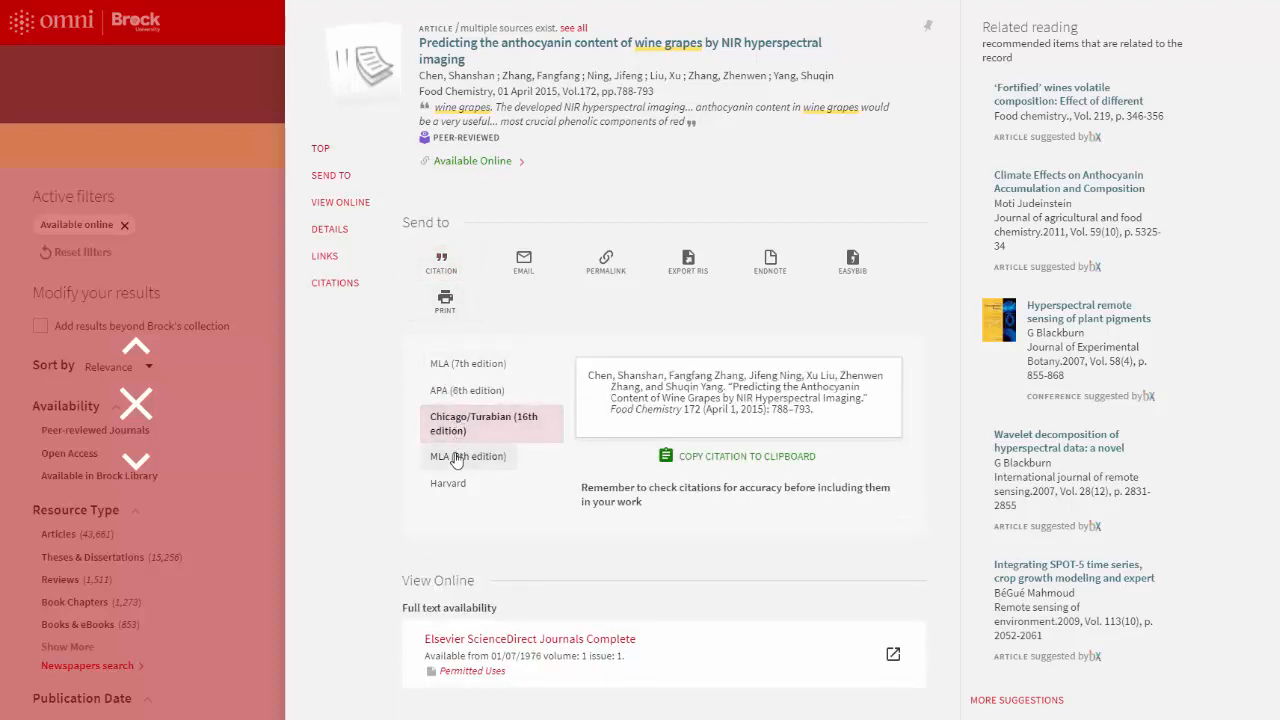
{"action": "left_click", "coordinate": [468, 456]}
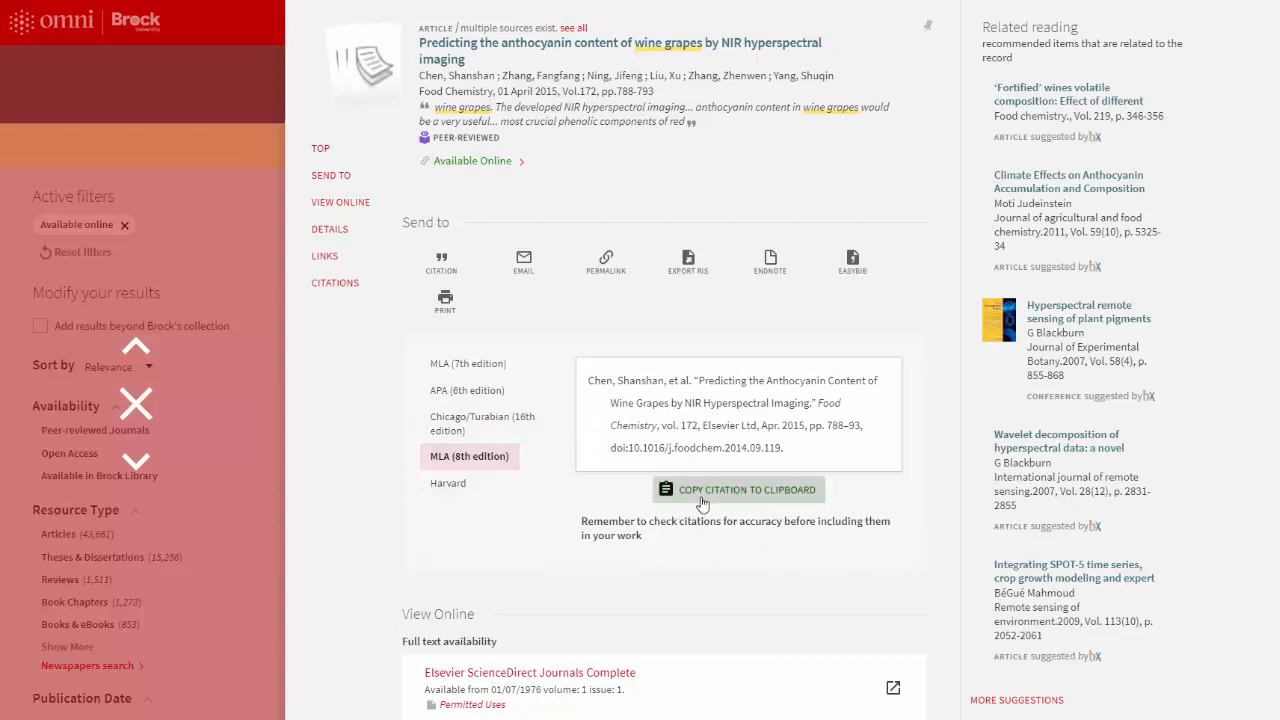
{"action": "left_click", "coordinate": [738, 488]}
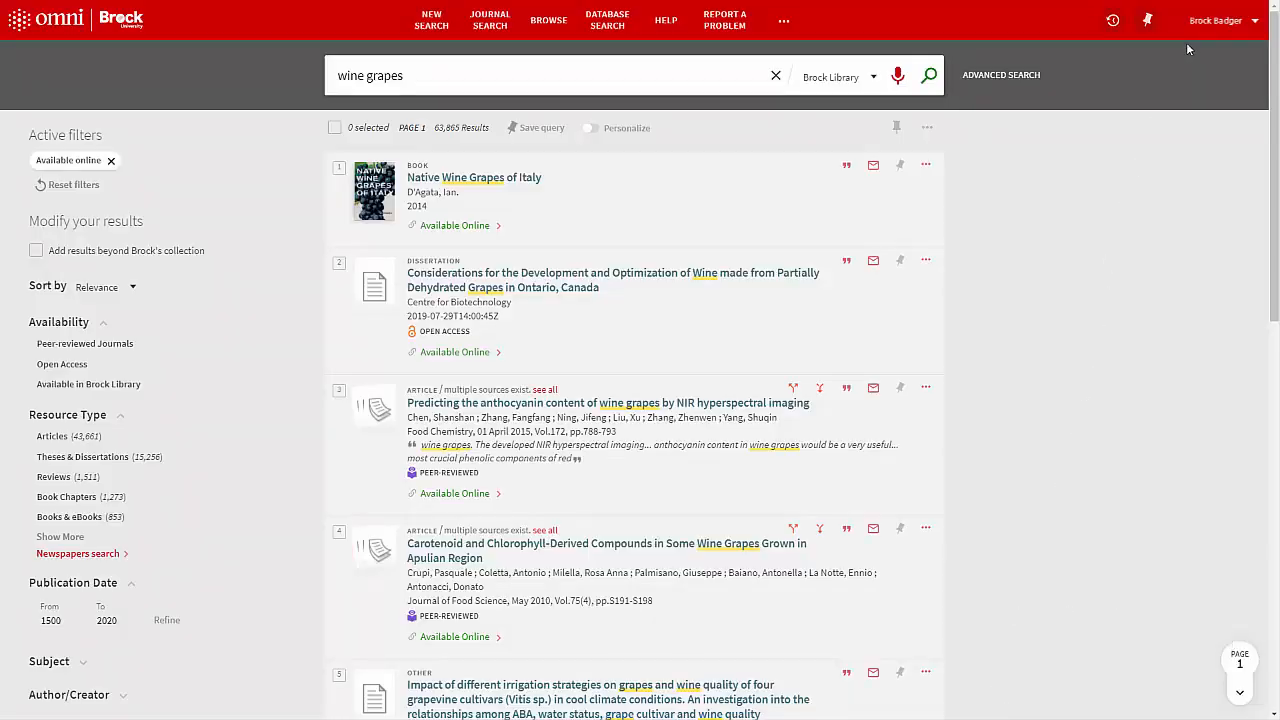
- Open My Loans from the account menu and expand, then collapse, the single loan's details
{"action": "left_click", "coordinate": [1216, 20]}
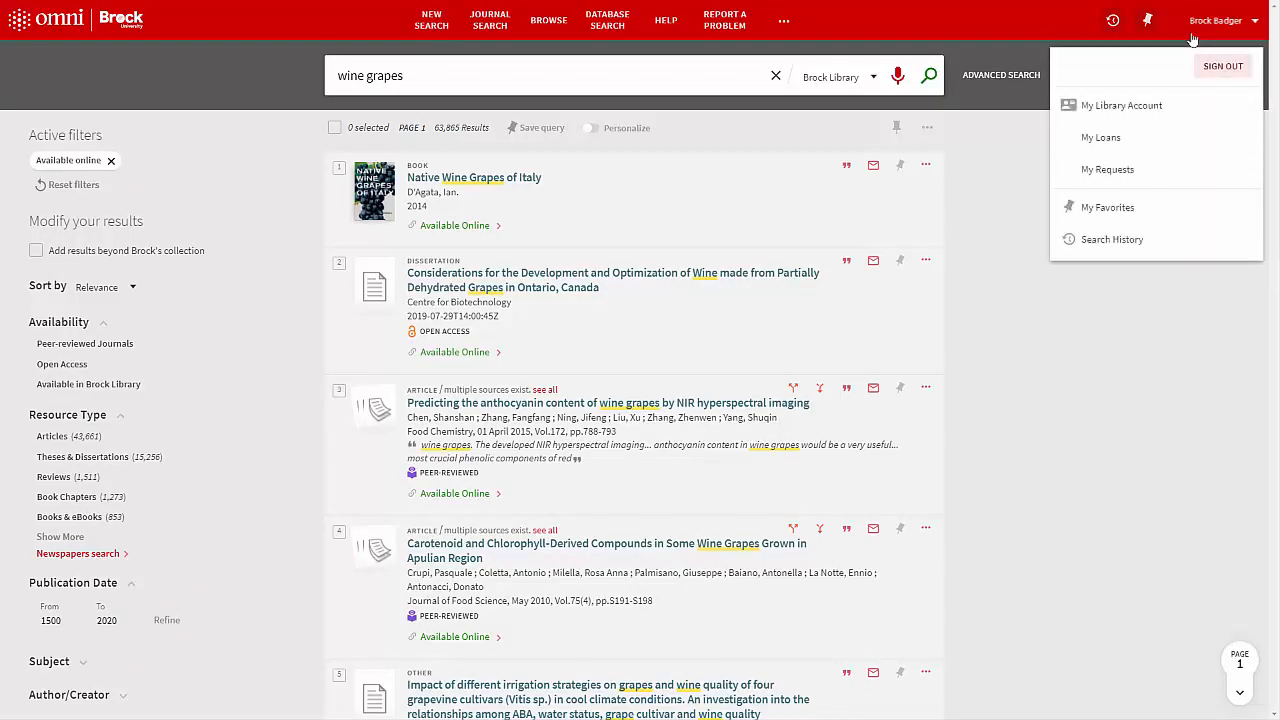
{"action": "left_click", "coordinate": [1100, 136]}
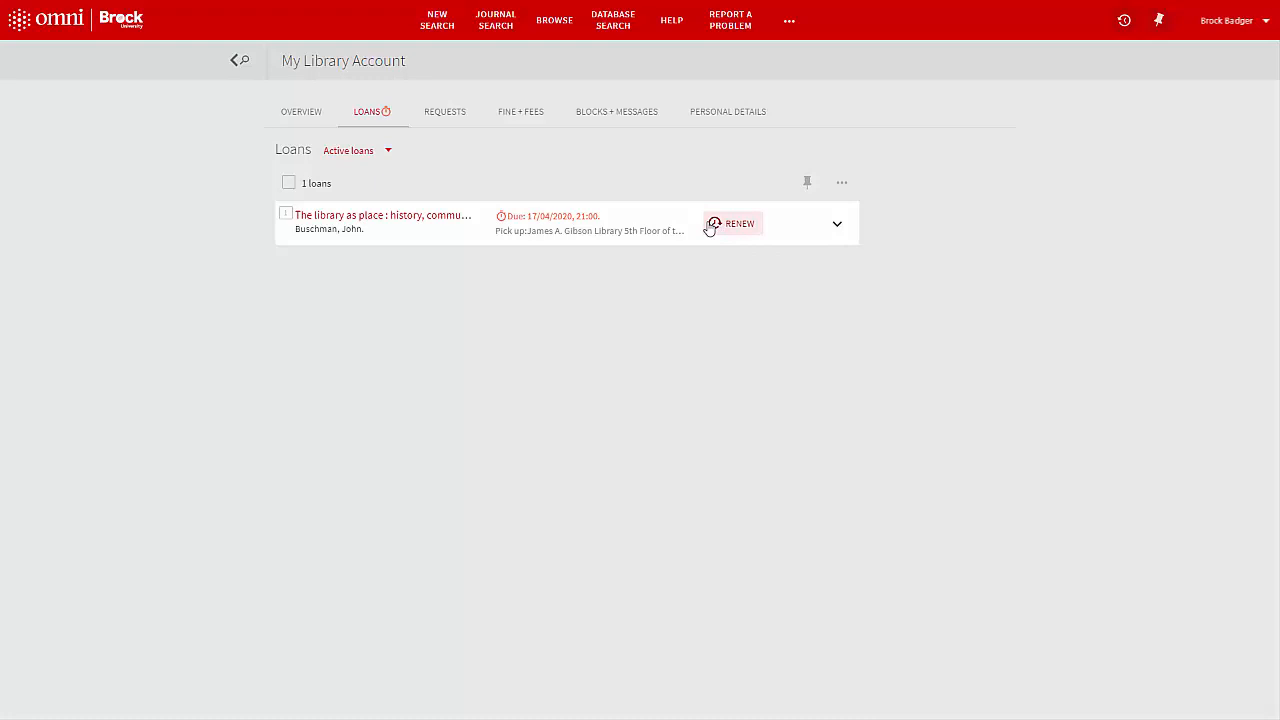
{"action": "left_click", "coordinate": [836, 224]}
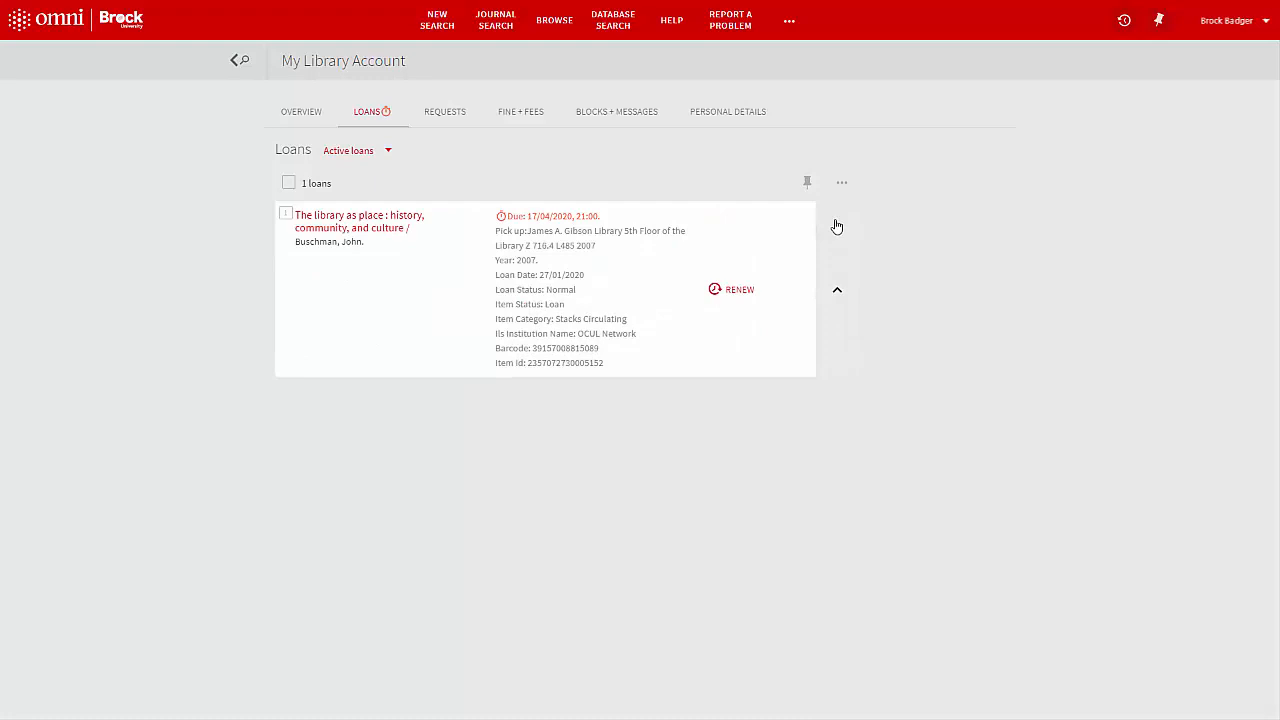
{"action": "left_click", "coordinate": [836, 290]}
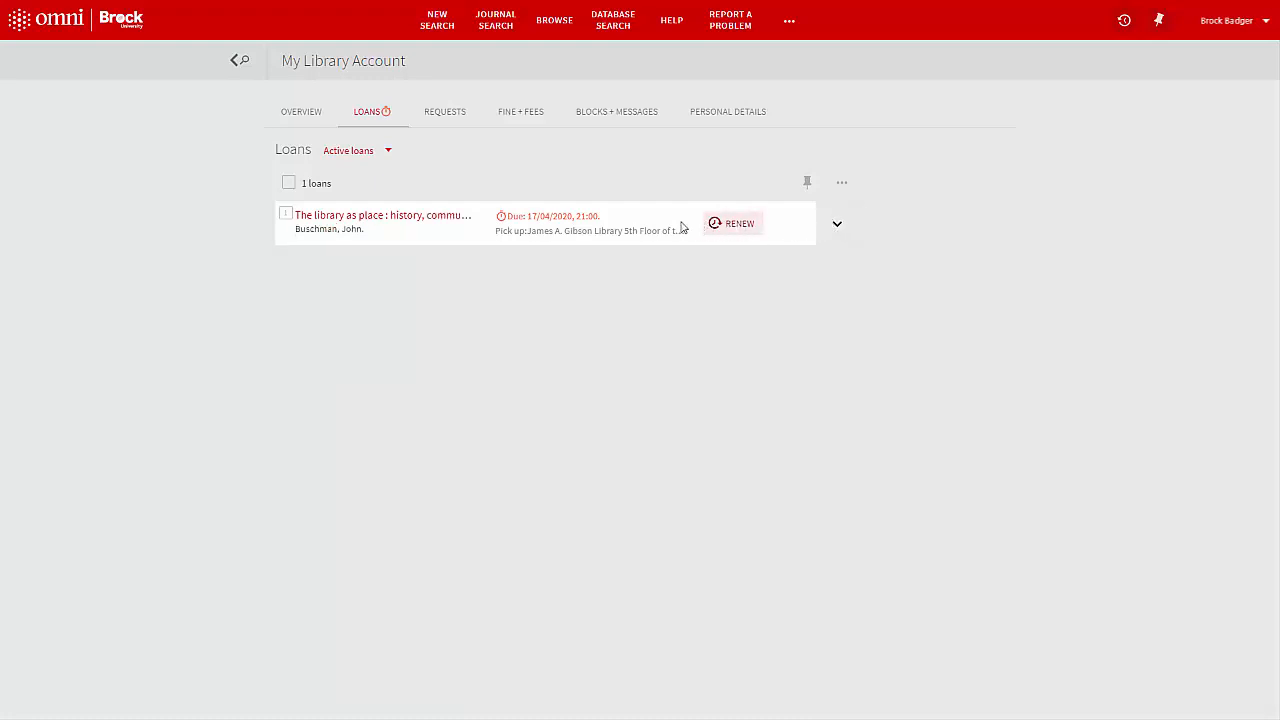
{"action": "left_click", "coordinate": [300, 112]}
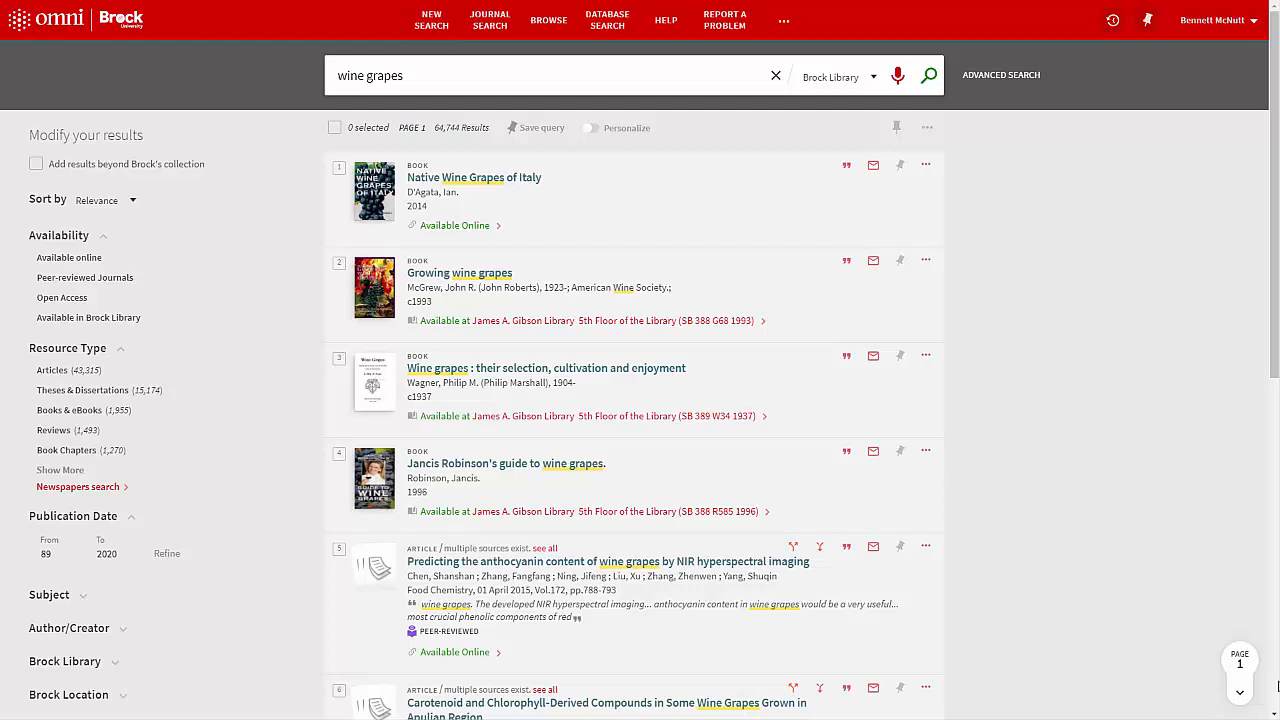
{"action": "mouse_move", "coordinate": [492, 280]}
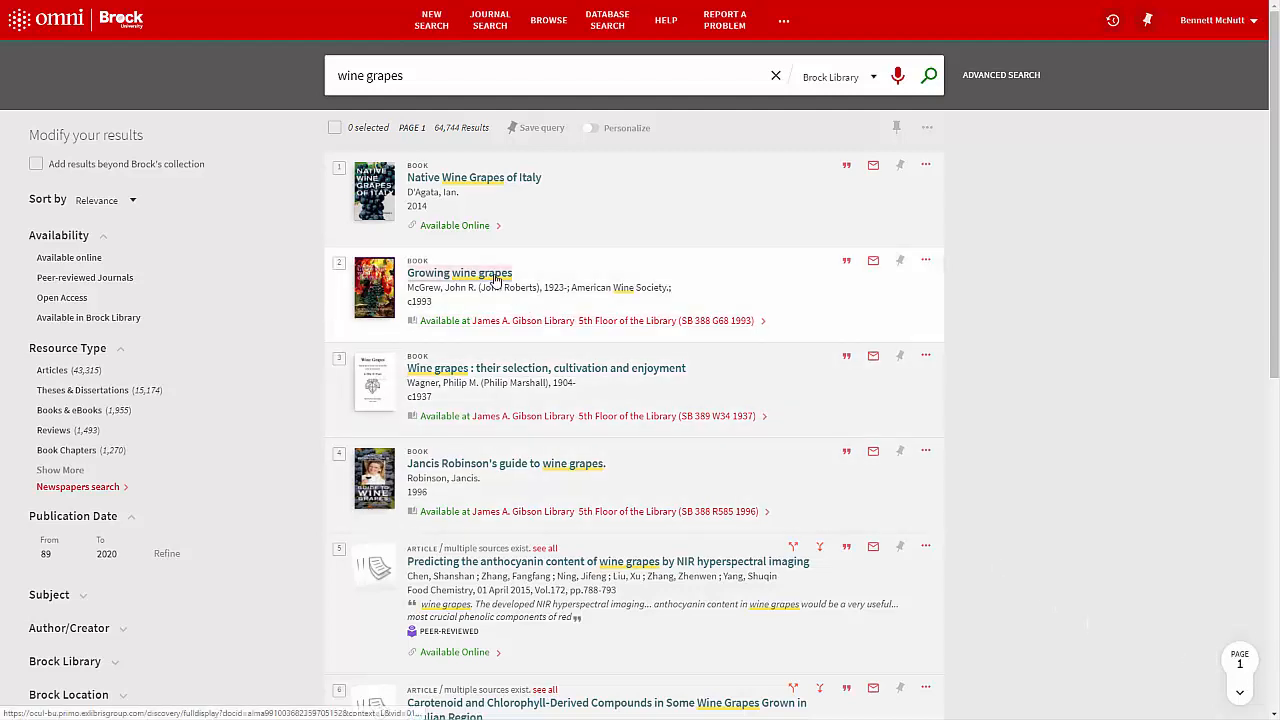
- Open the record for the book 'Growing wine grapes' from the results
{"action": "left_click", "coordinate": [460, 272]}
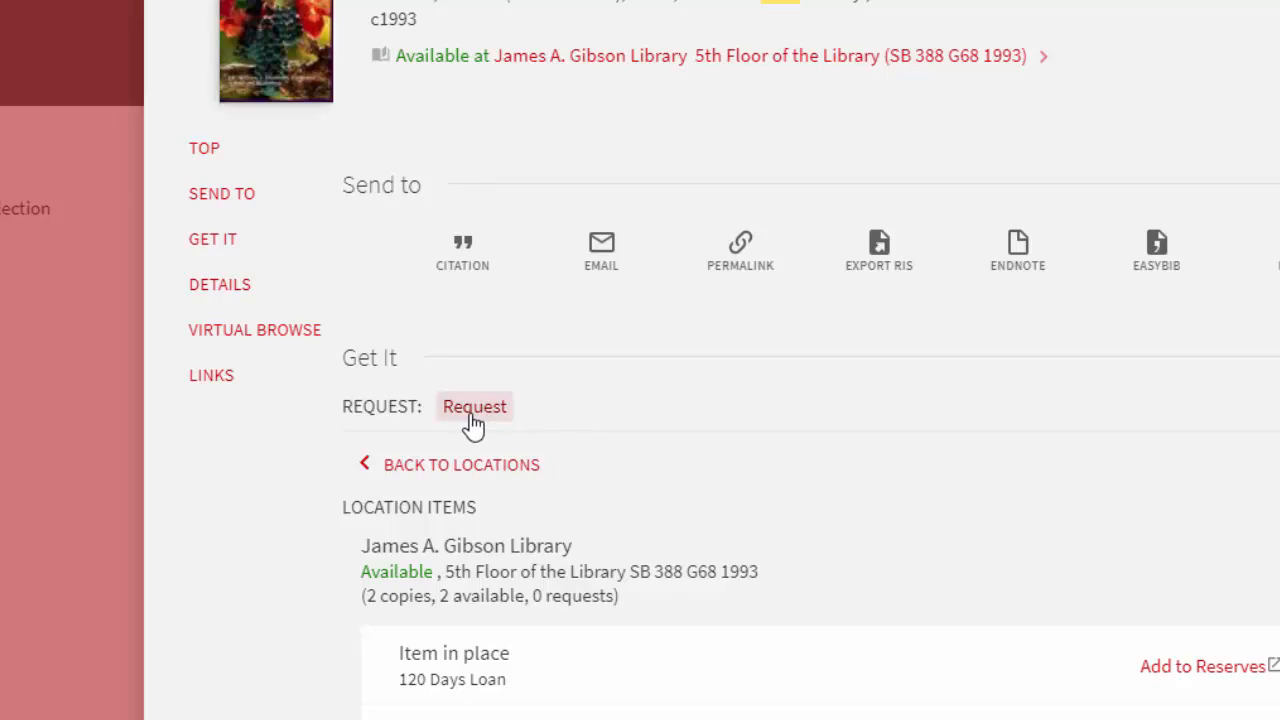
- Request 'Growing wine grapes' with a not-needed-after date of June 30, 2020
{"action": "left_click", "coordinate": [474, 406]}
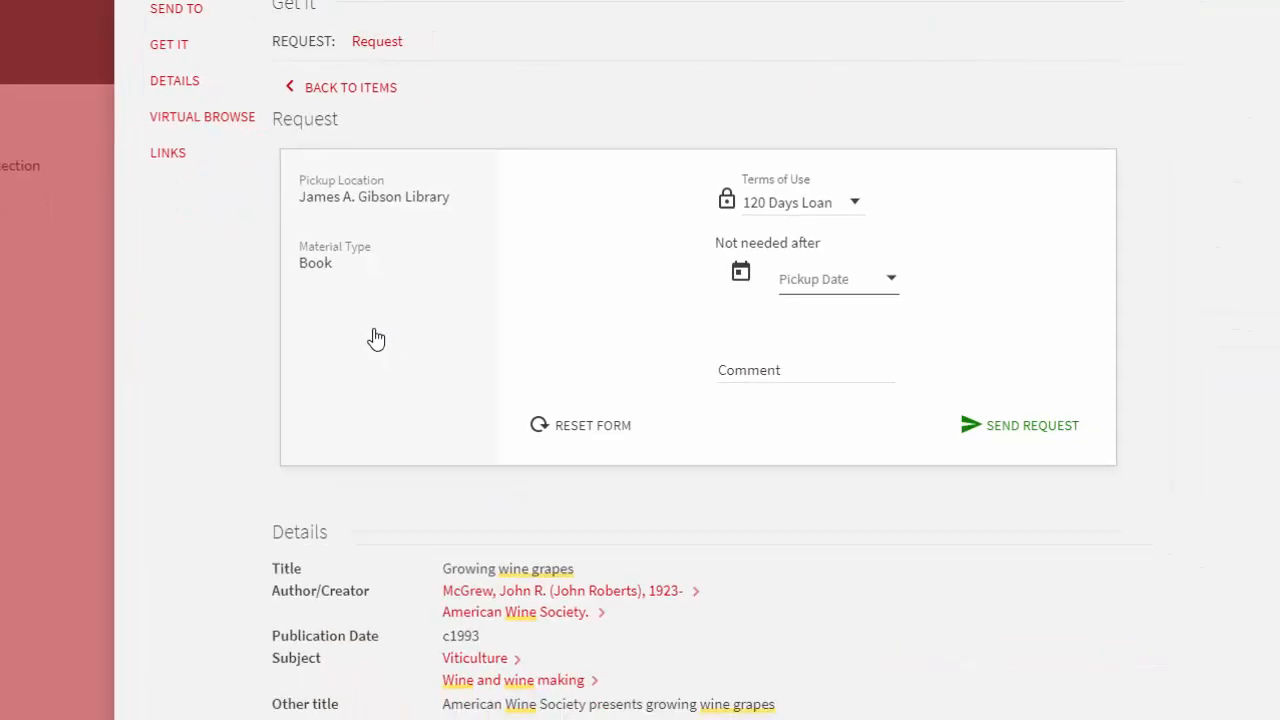
{"action": "mouse_move", "coordinate": [820, 336]}
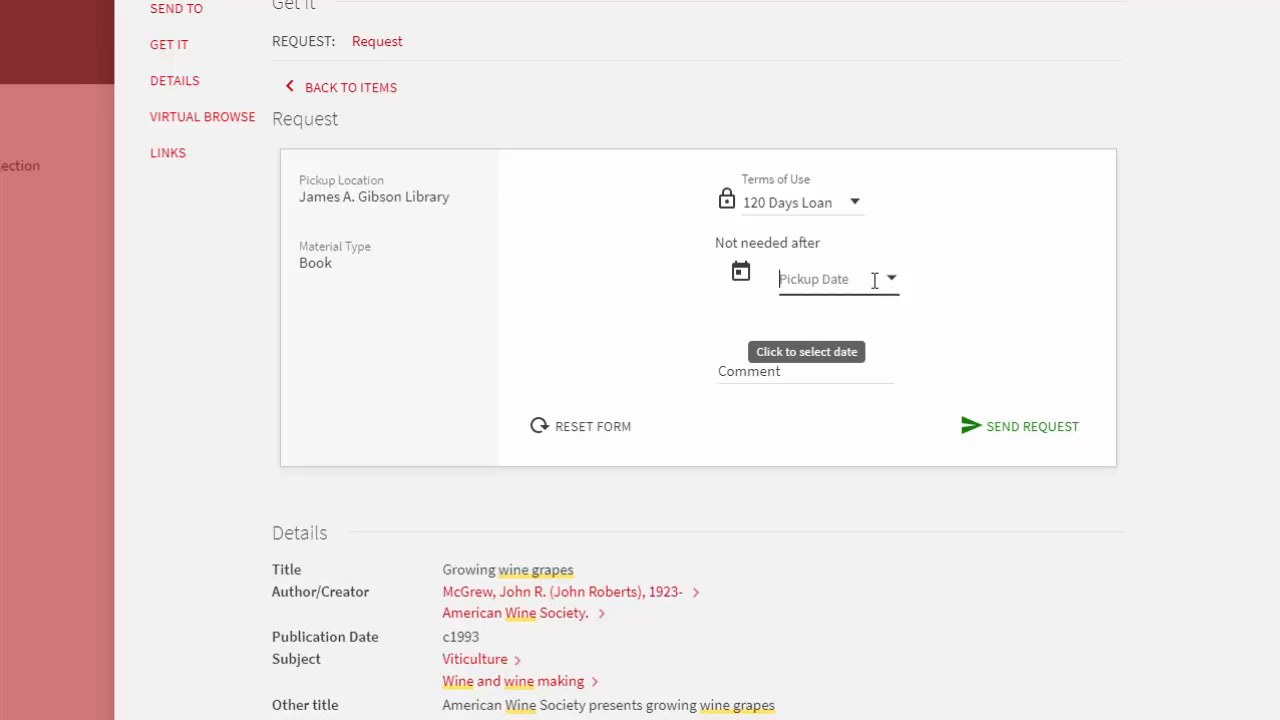
{"action": "left_click", "coordinate": [820, 280]}
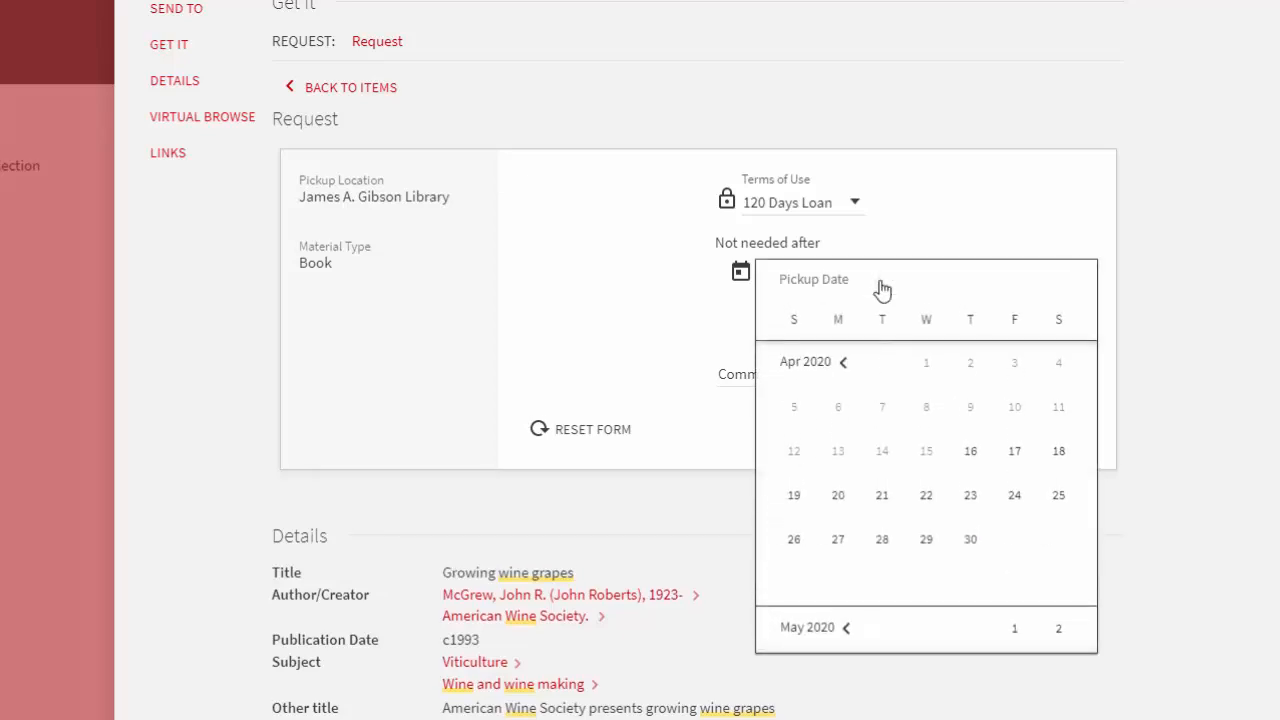
{"action": "scroll", "scroll_direction": "down", "scroll_amount": 3}
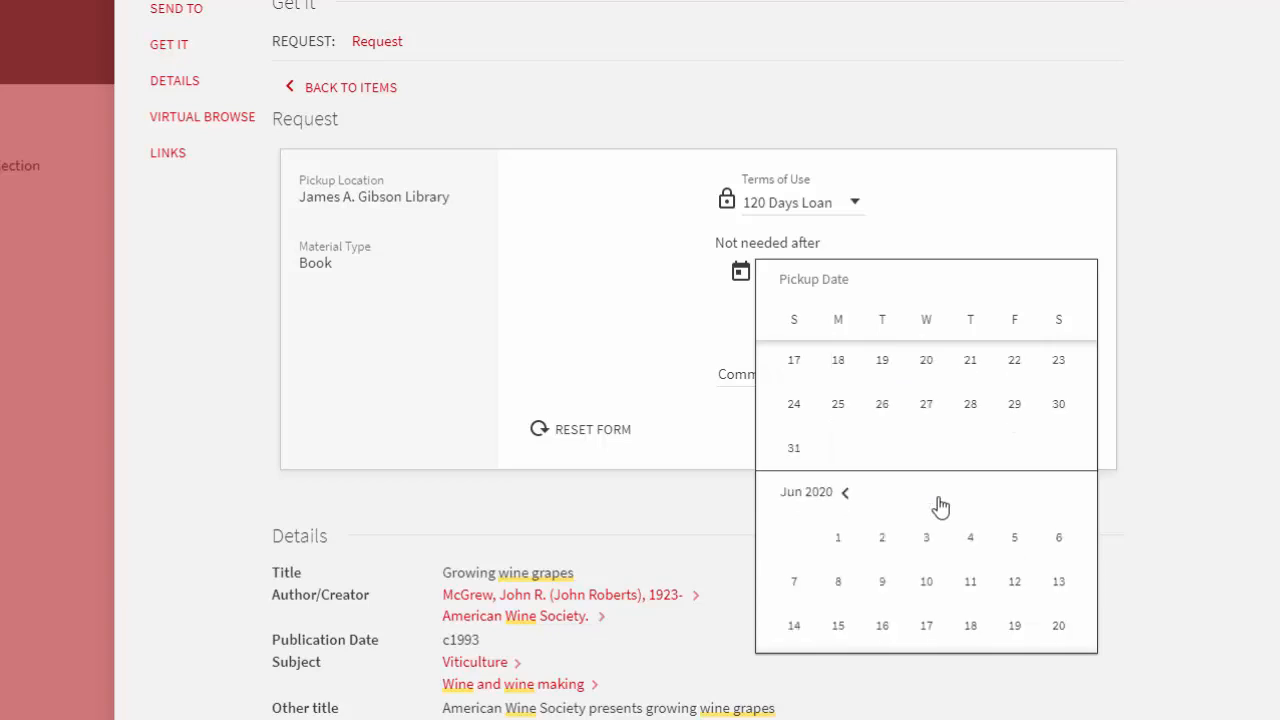
{"action": "scroll", "scroll_direction": "down", "scroll_amount": 3}
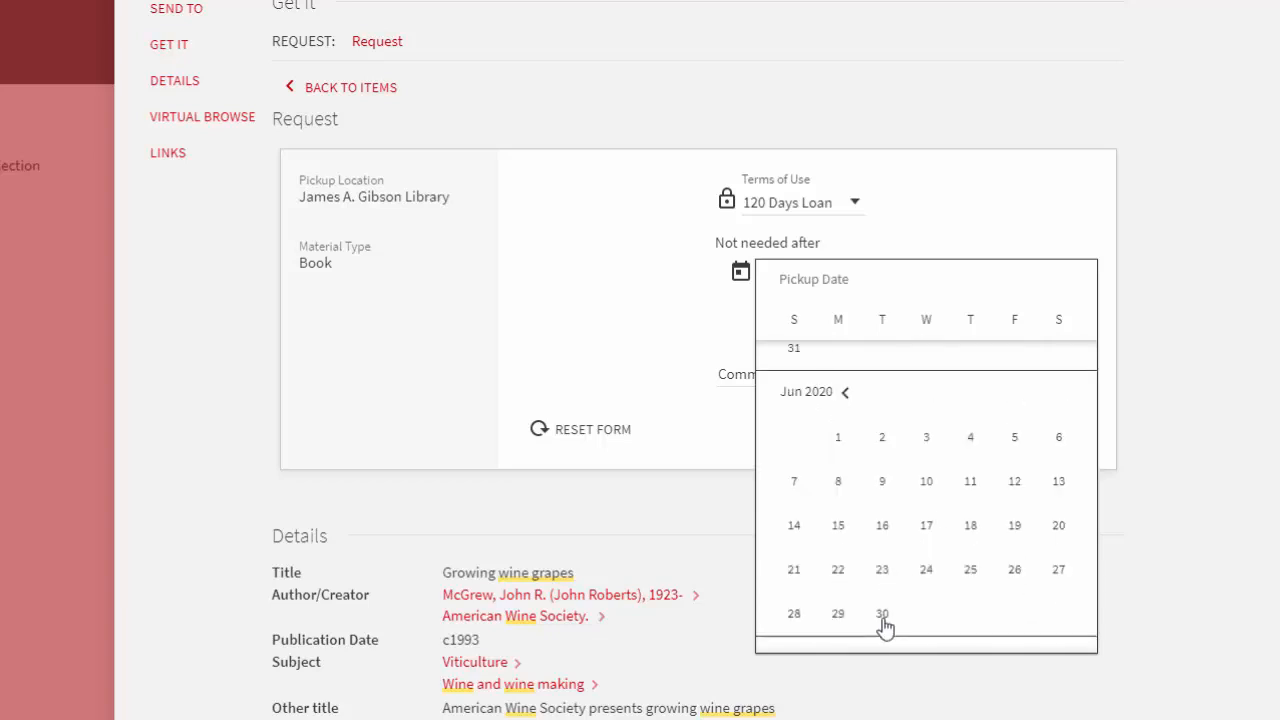
{"action": "left_click", "coordinate": [882, 614]}
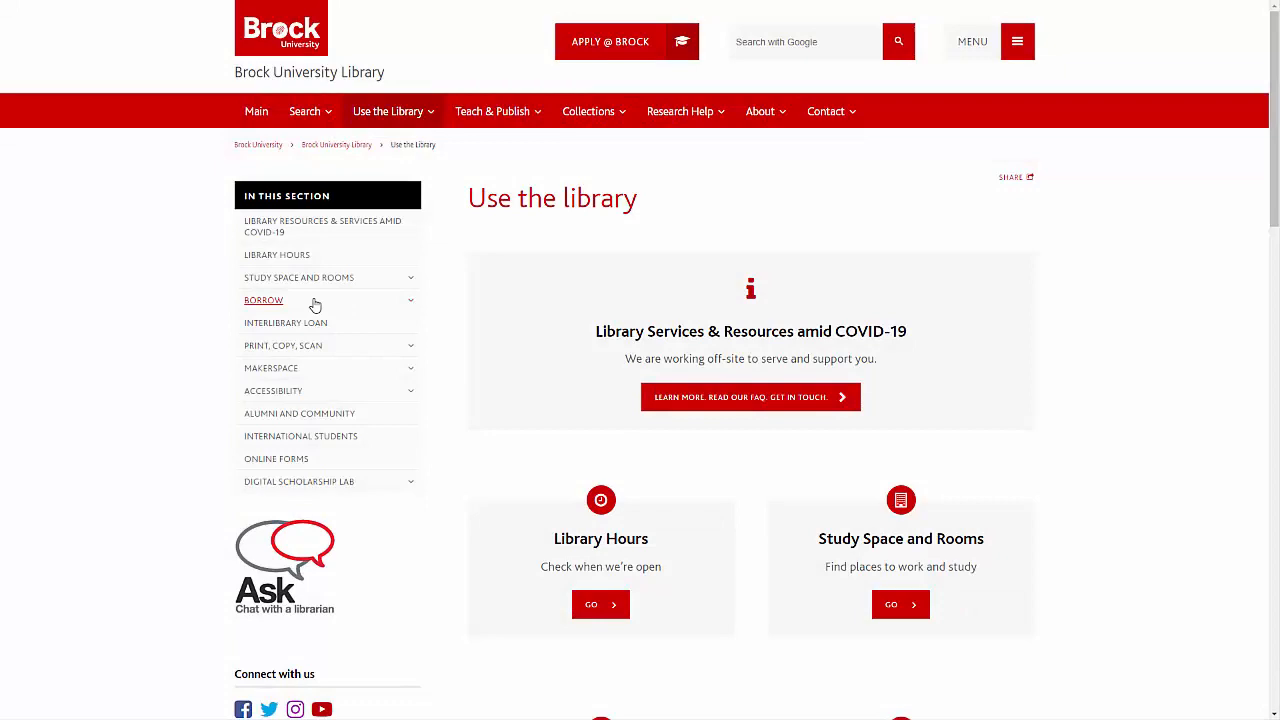
- Open the Request a Book page under Borrow on the library website
{"action": "left_click", "coordinate": [264, 300]}
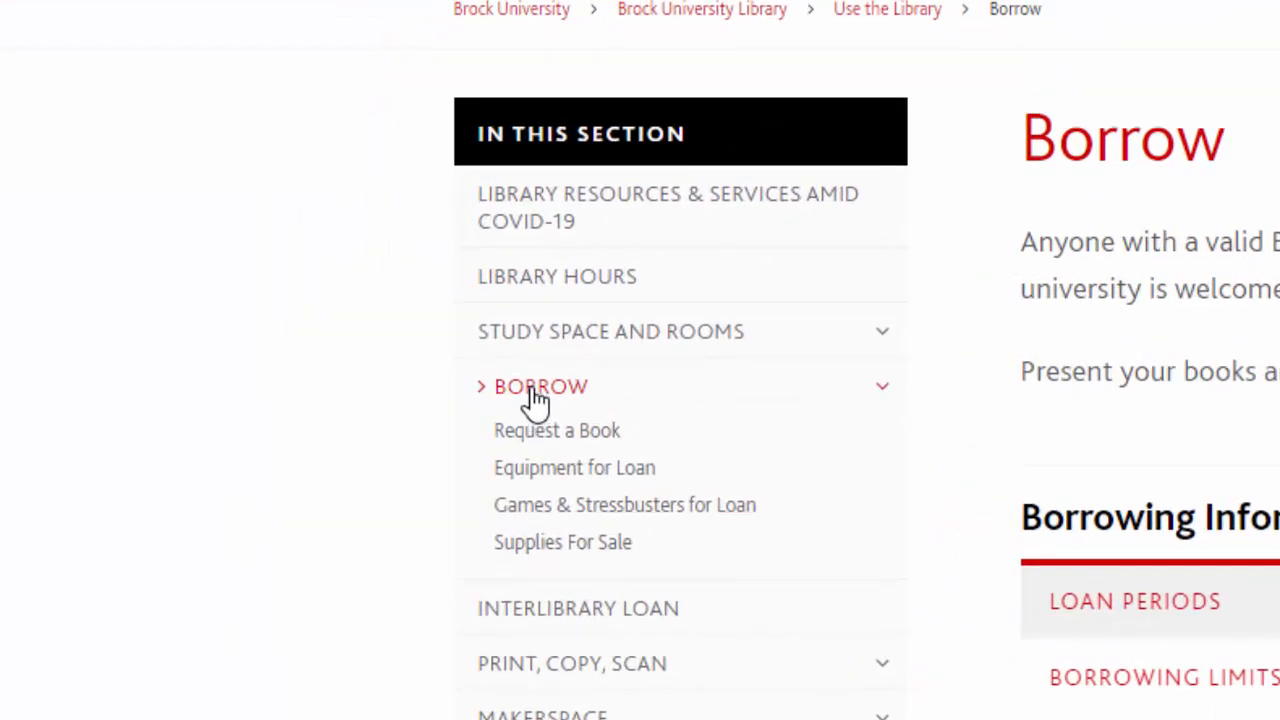
{"action": "mouse_move", "coordinate": [556, 430]}
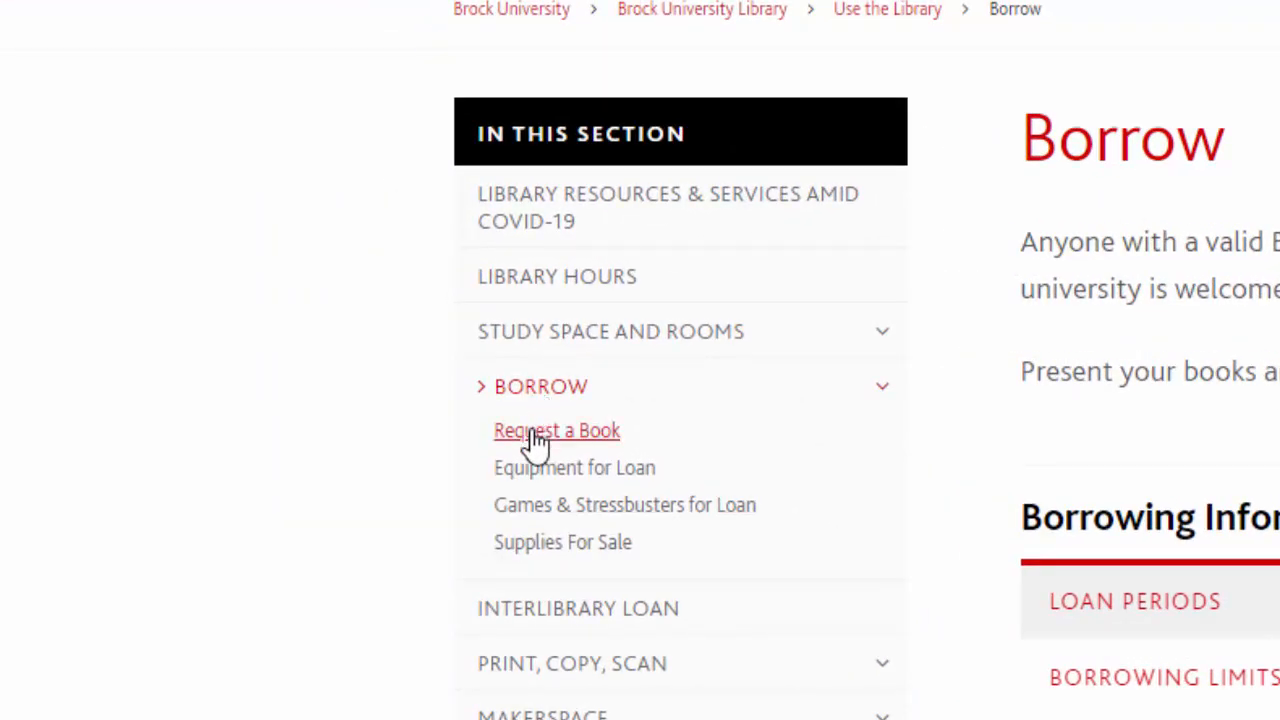
{"action": "left_click", "coordinate": [556, 430]}
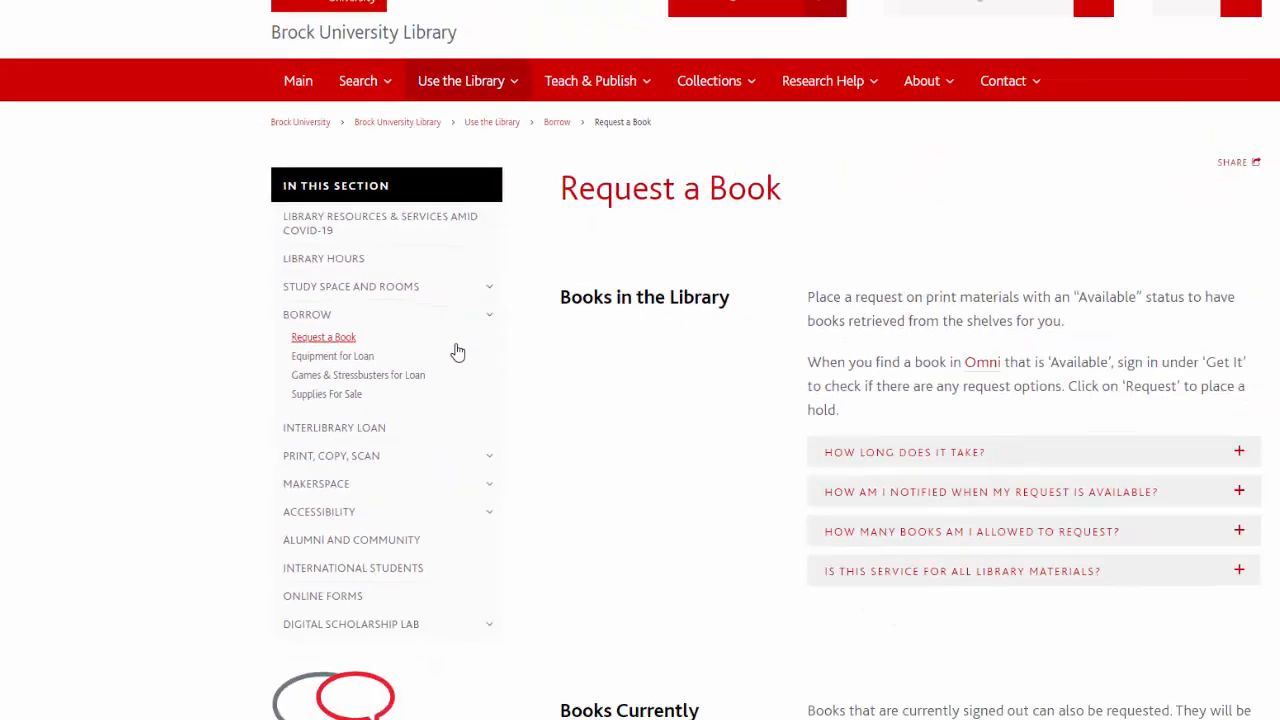
{"action": "scroll", "scroll_direction": "down", "scroll_amount": 3}
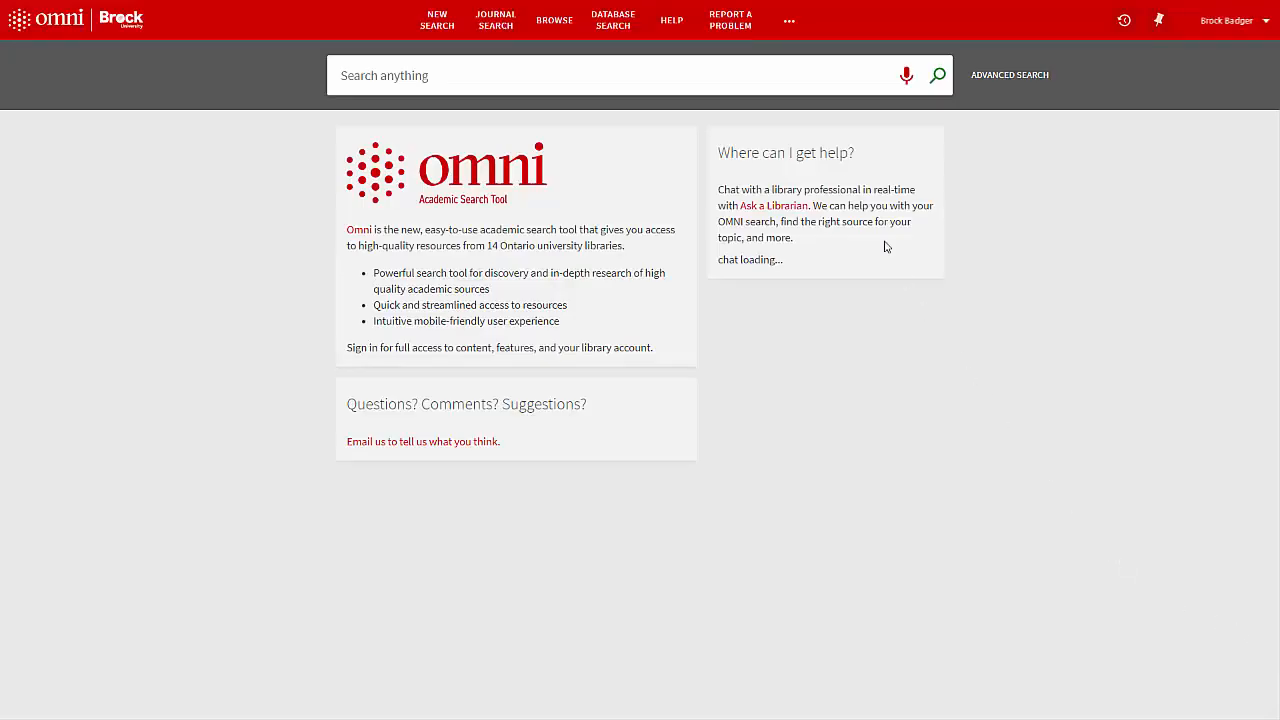
- Run a search for 'wine grapes' against the Brock Library collection
{"action": "type", "text": "w"}
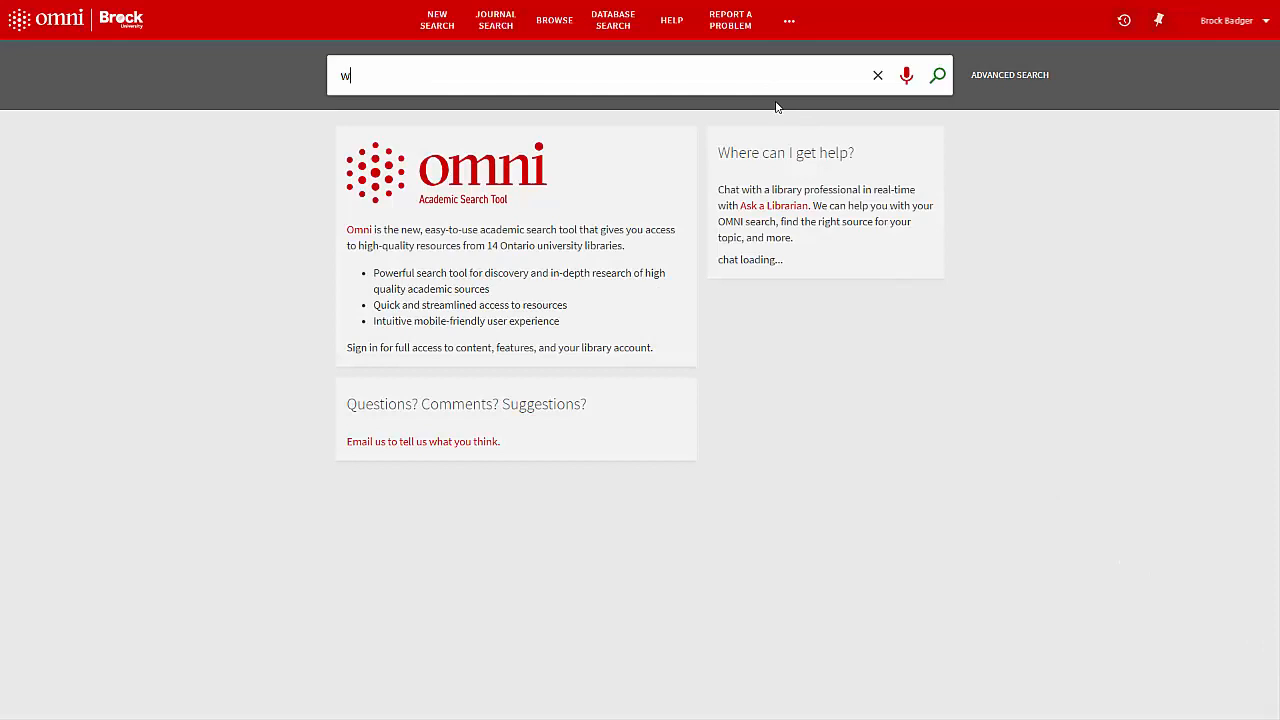
{"action": "type", "text": "ine grapes"}
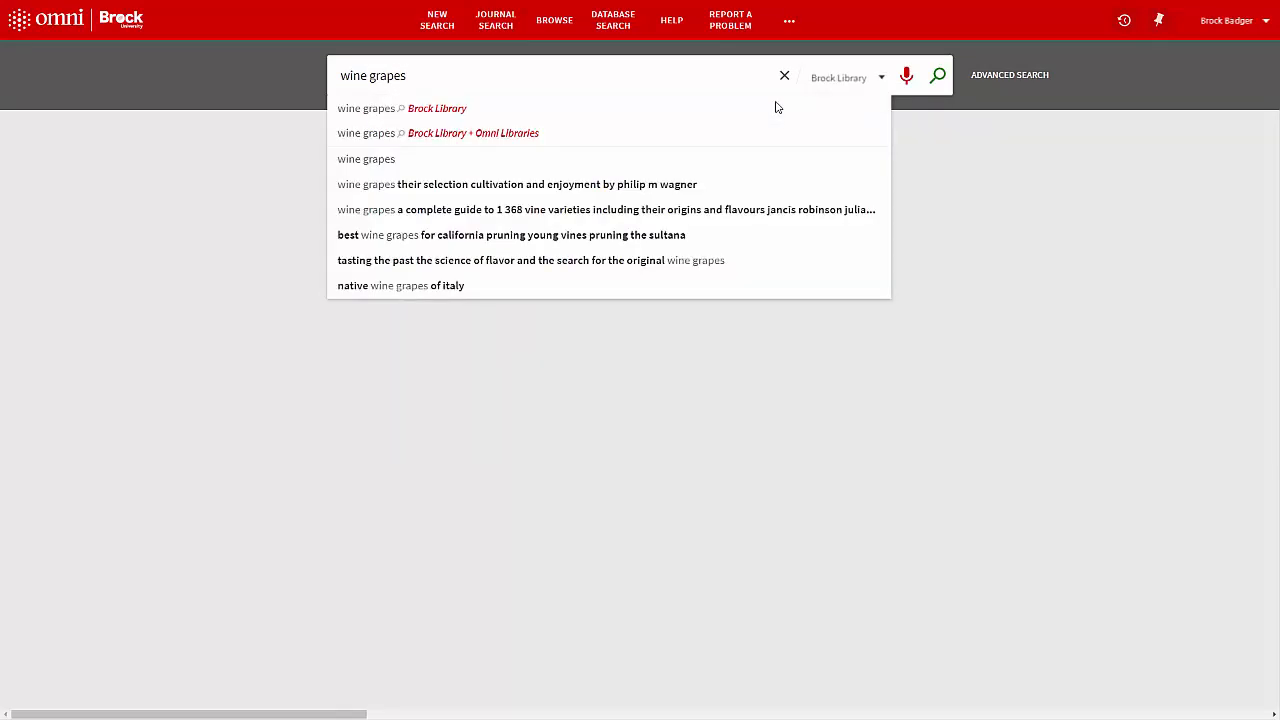
{"action": "left_click", "coordinate": [936, 76]}
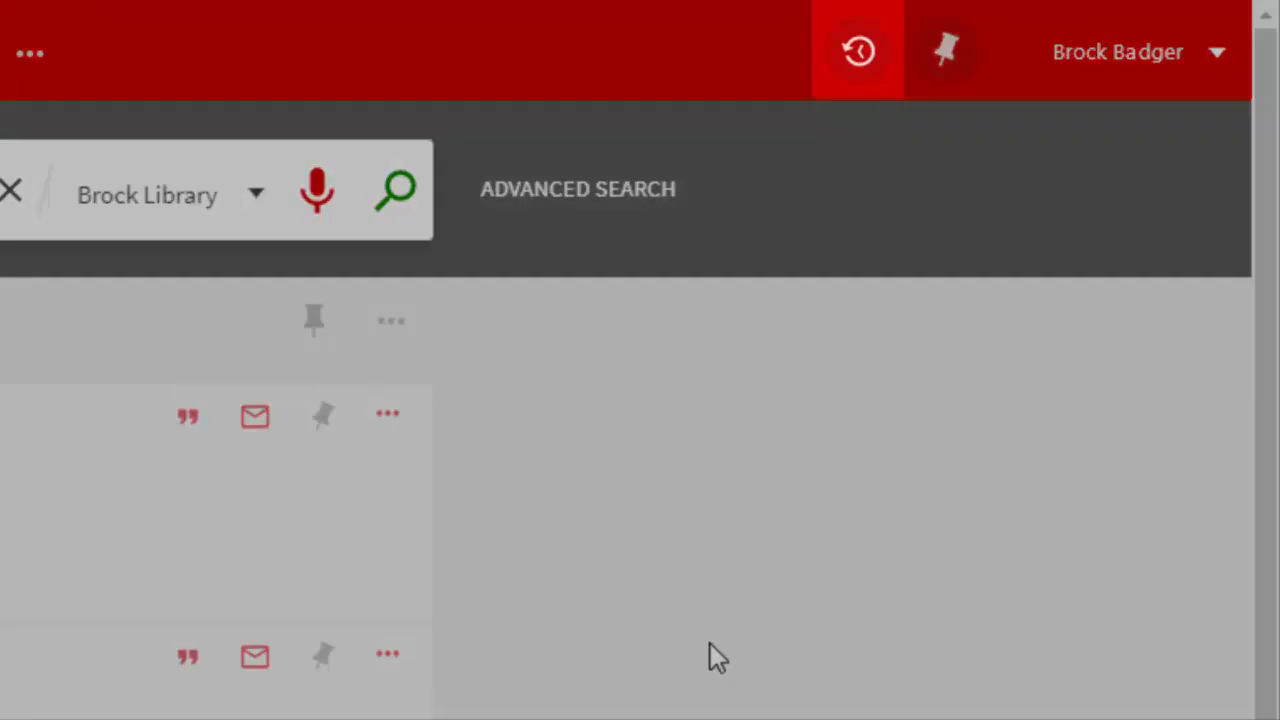
{"action": "mouse_move", "coordinate": [716, 656]}
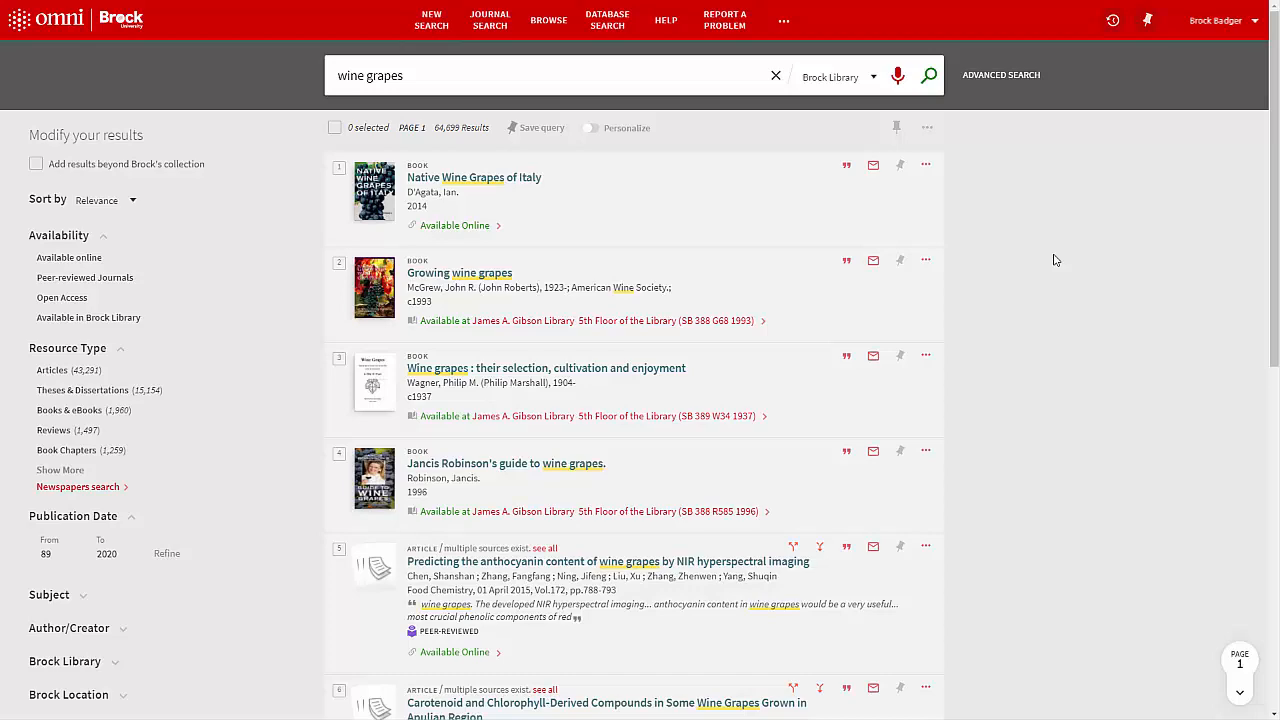
- Save the 'wine grapes' query to My Favorites and dismiss the confirmation banner
{"action": "left_click", "coordinate": [536, 128]}
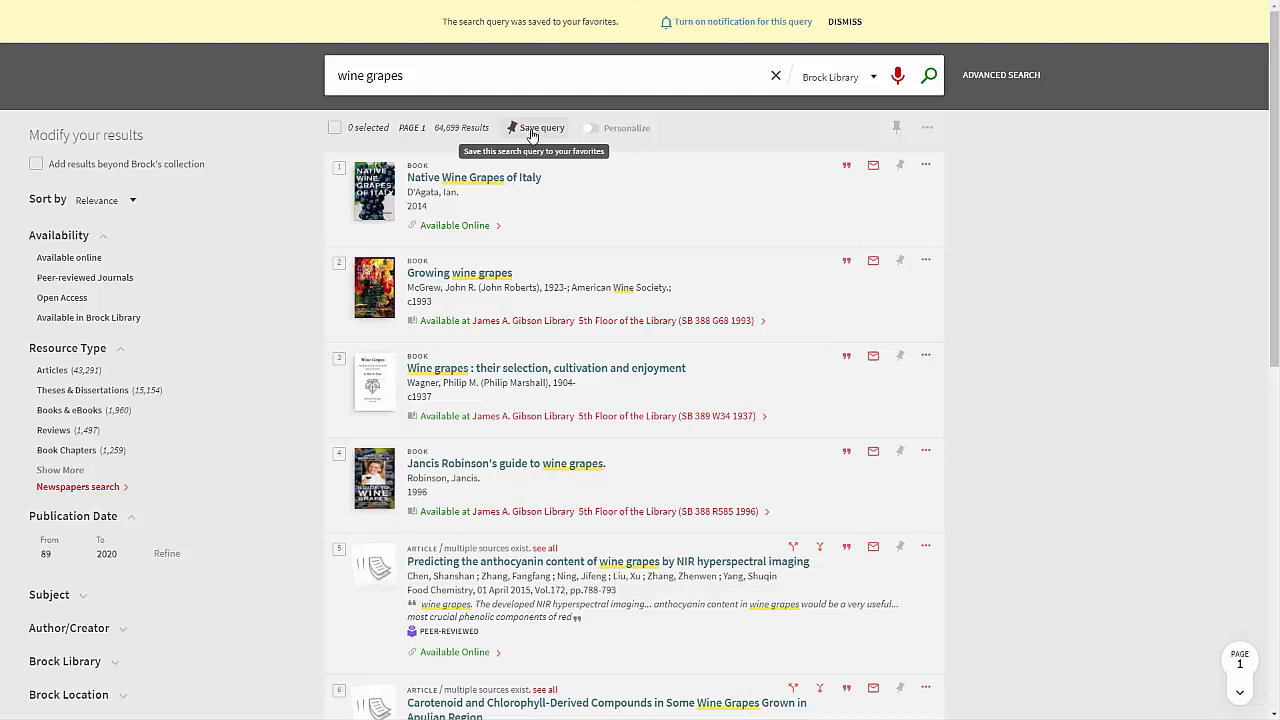
{"action": "left_click", "coordinate": [844, 20]}
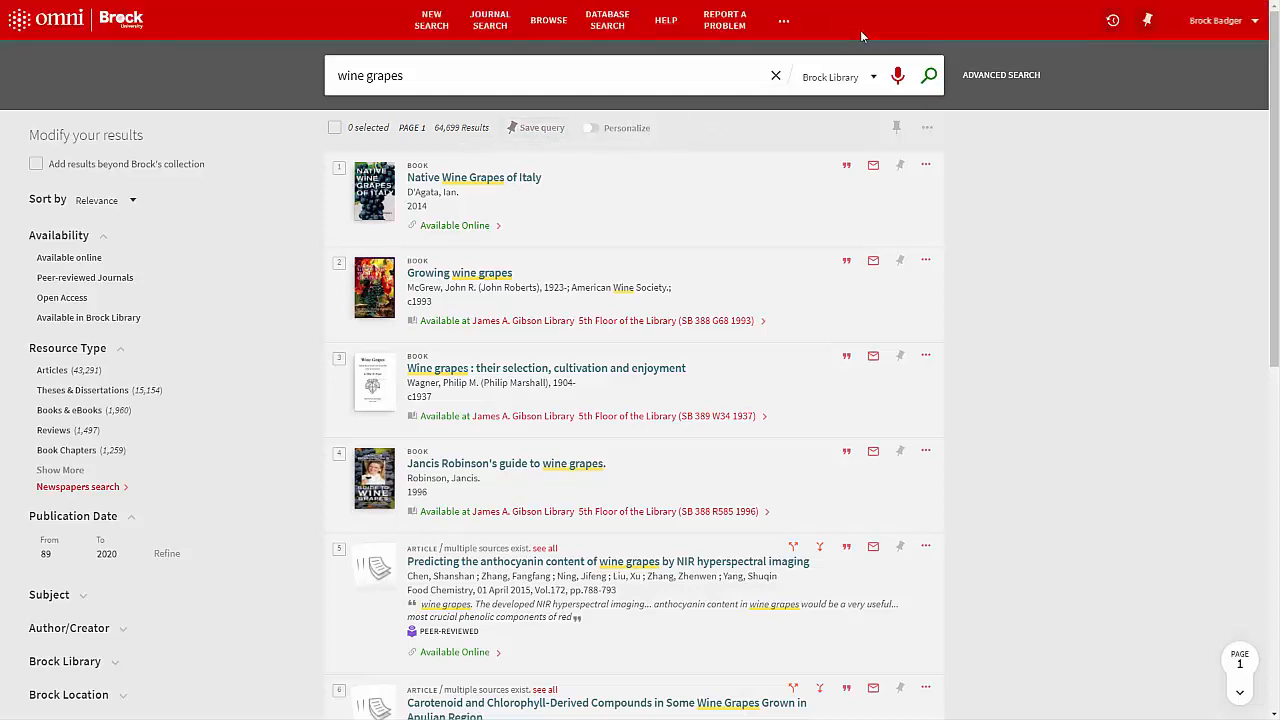
- Rerun the saved 'wine grapes' query from the Saved Searches list
{"action": "left_click", "coordinate": [1112, 20]}
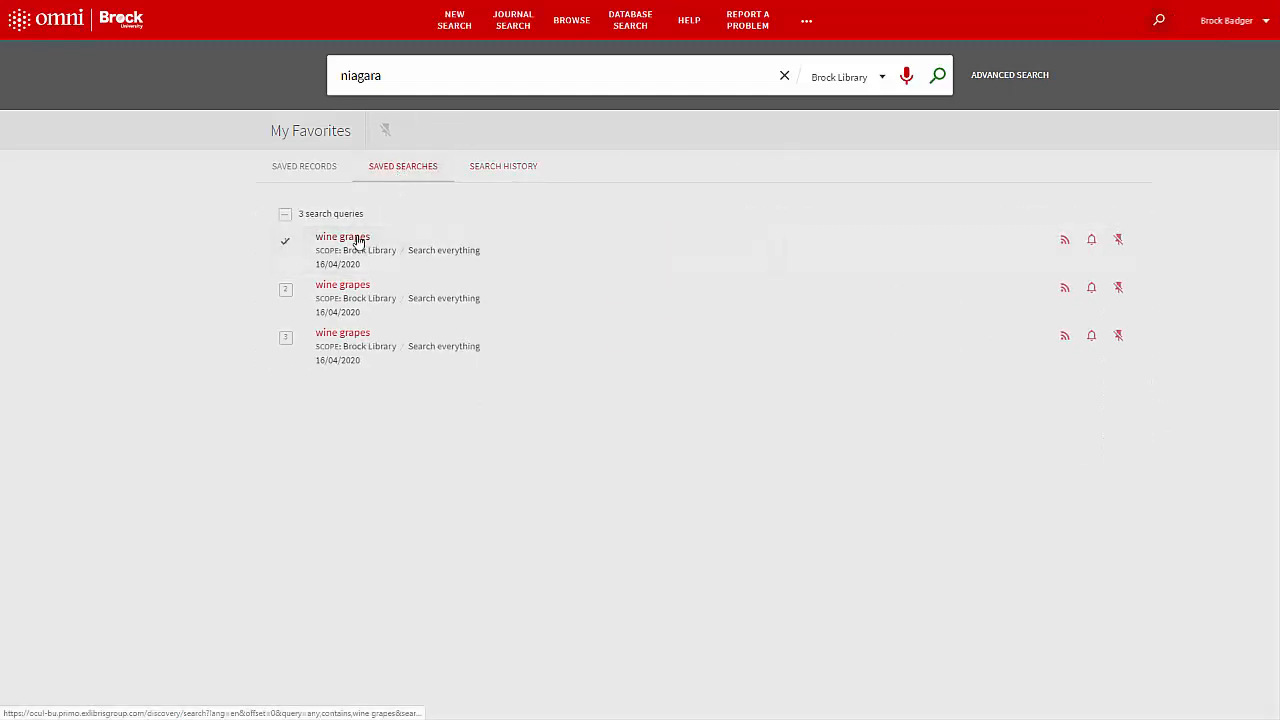
{"action": "left_click", "coordinate": [342, 236]}
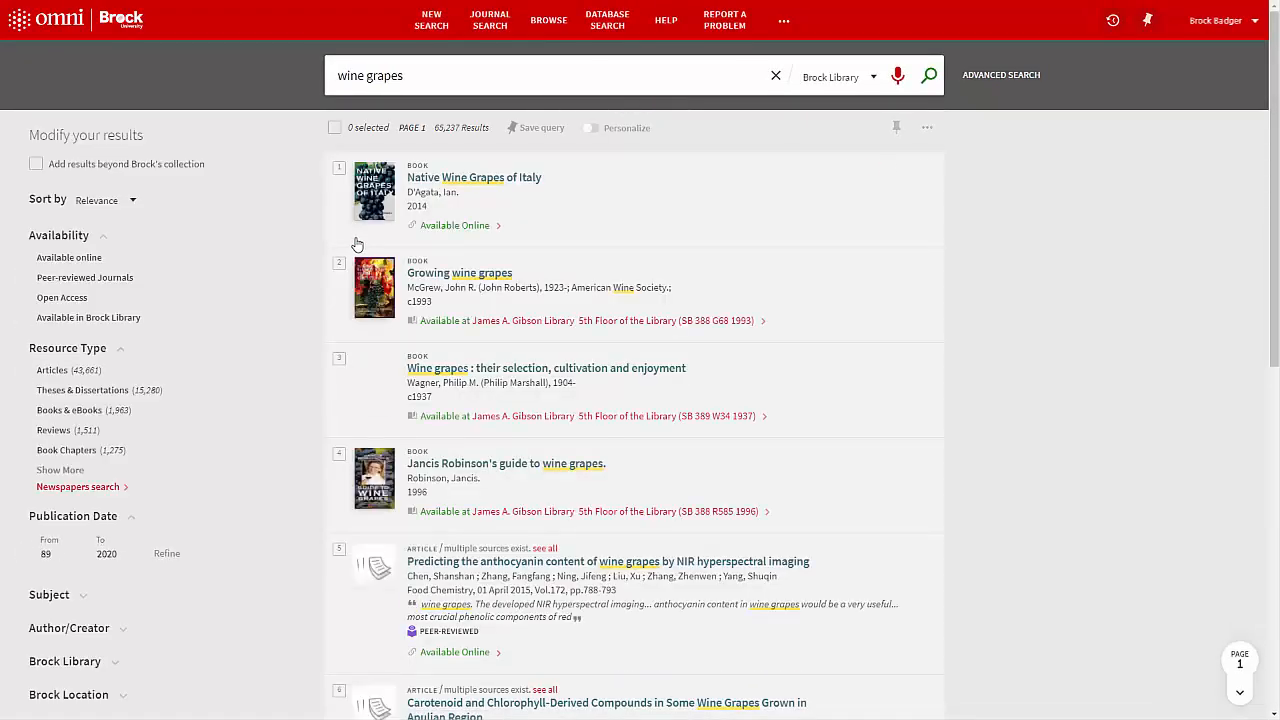